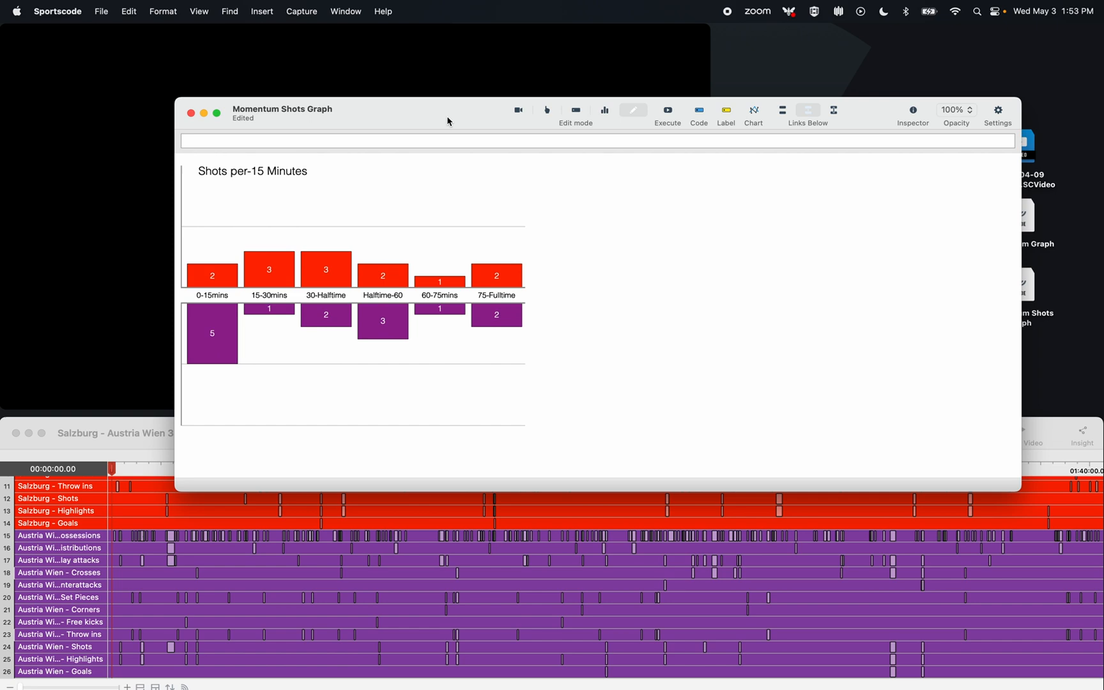
Scroll the Momentum Shots Graph window to place a new blank chart beside the shots chart.
scroll(up, 3)
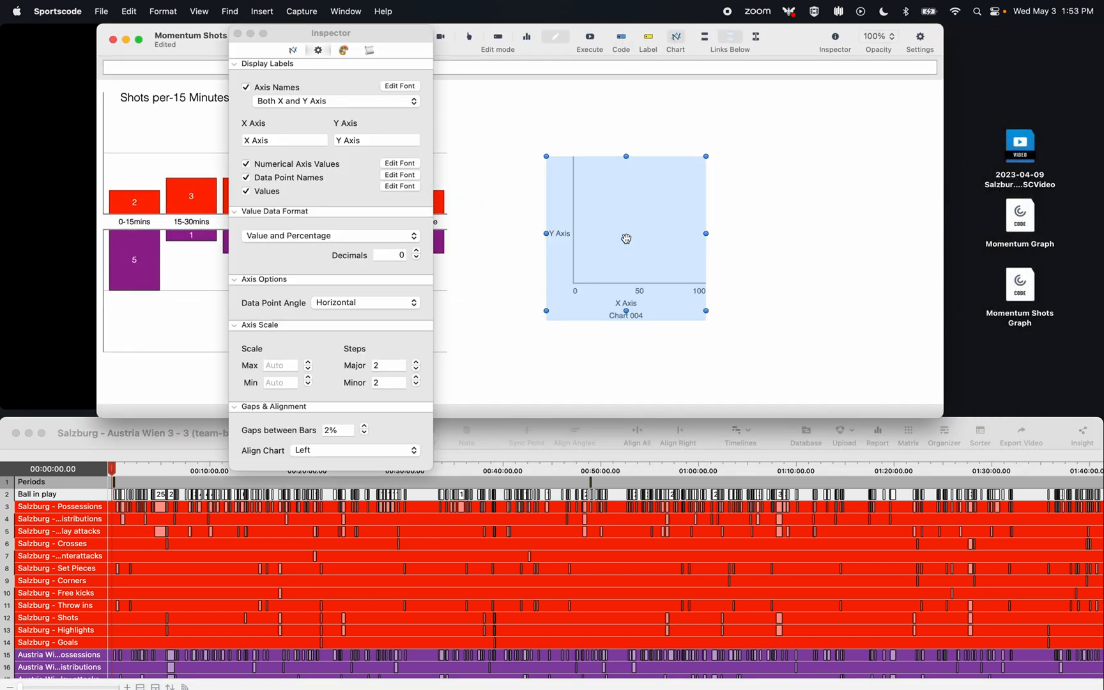
Write $time_01 and $time_02 as start instances where row = "Periods" limit 0,1 and limit 1,1.
click(294, 50)
text($time)
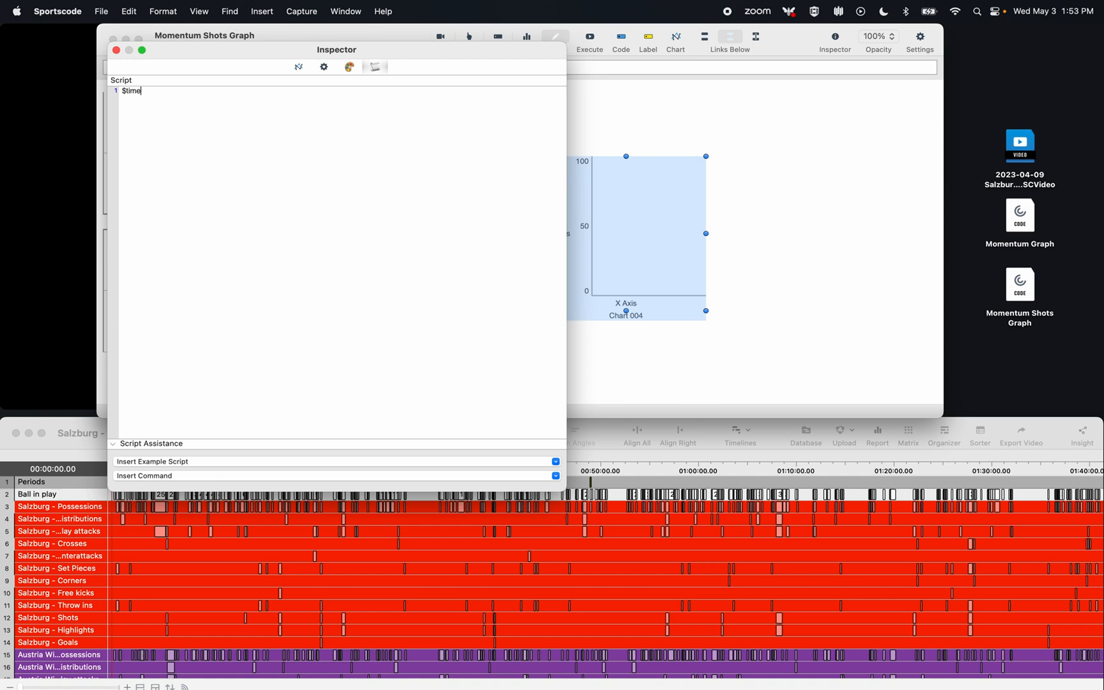
text(_01)
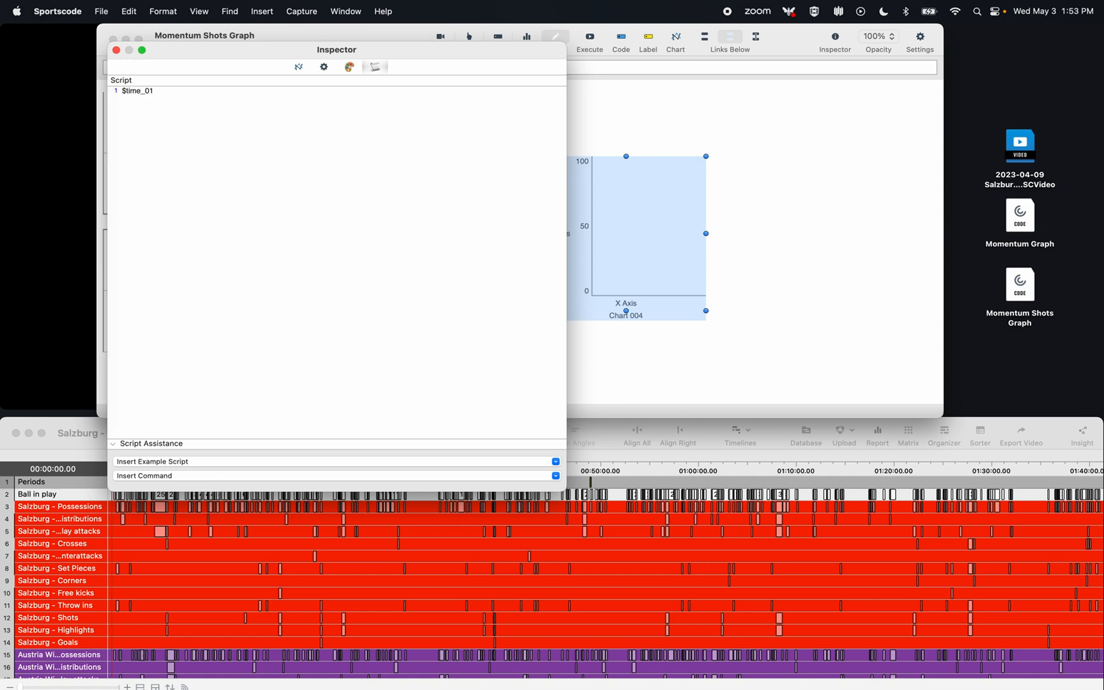
text(= start)
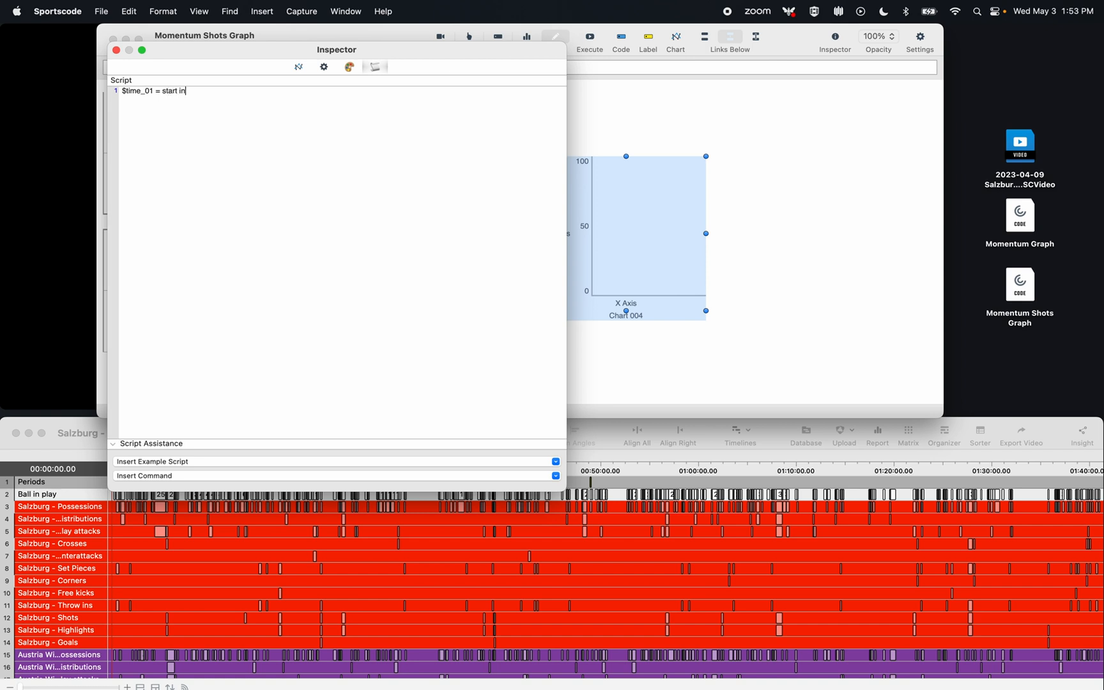
text(instances when)
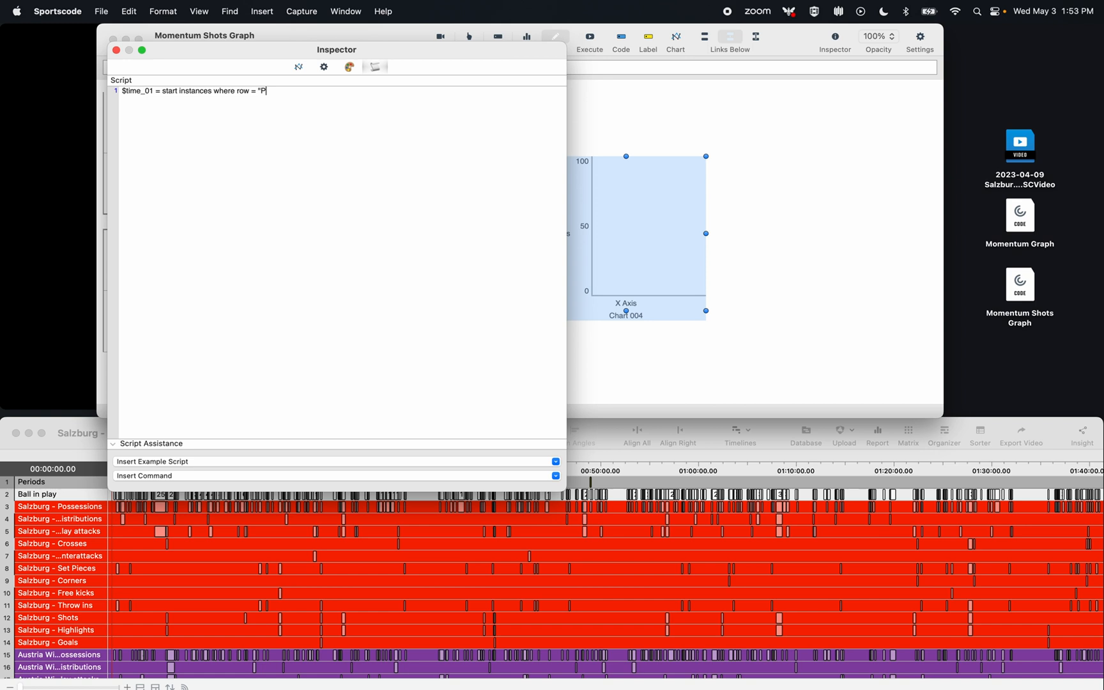
text(eriods")
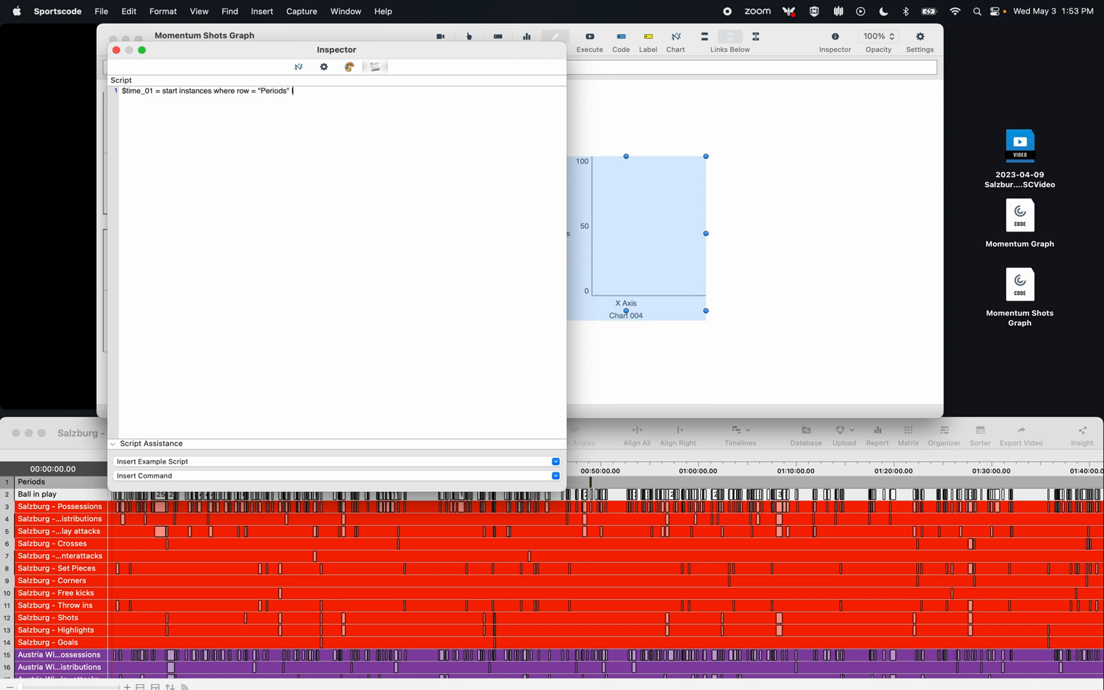
text(limit 0)
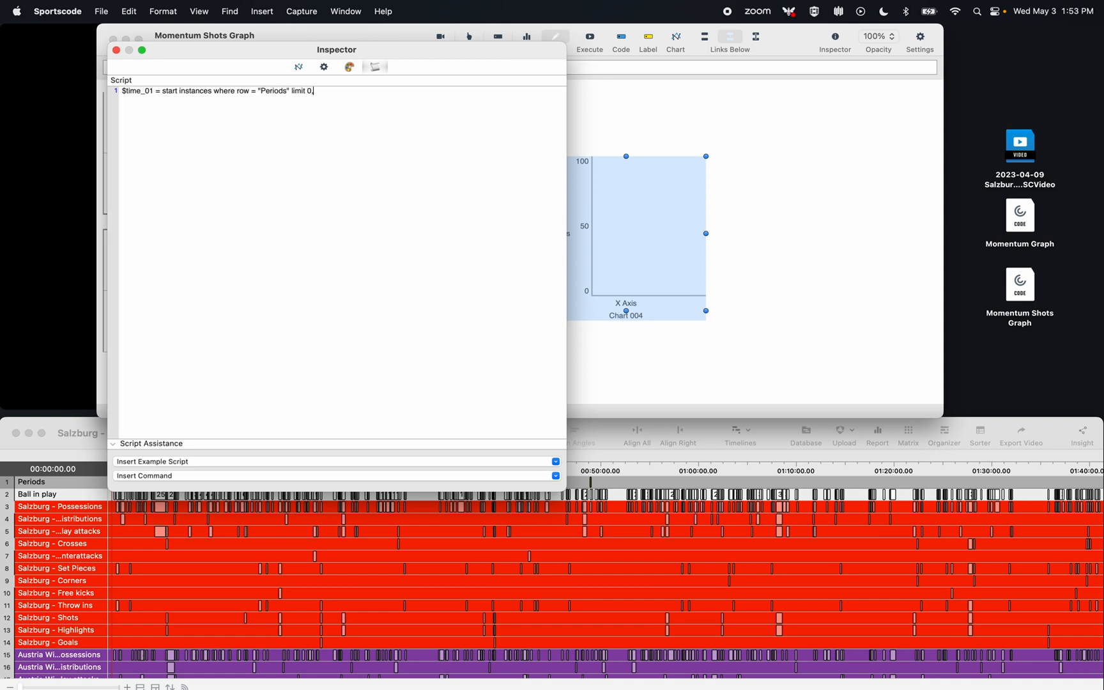
text(,1)
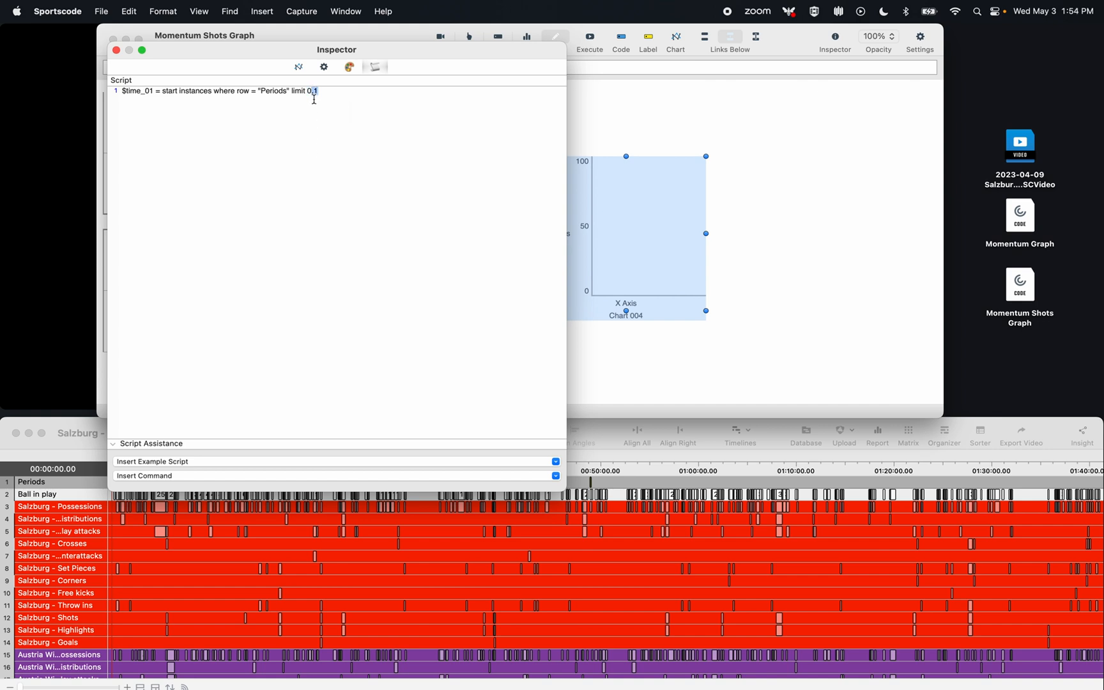
text(,)
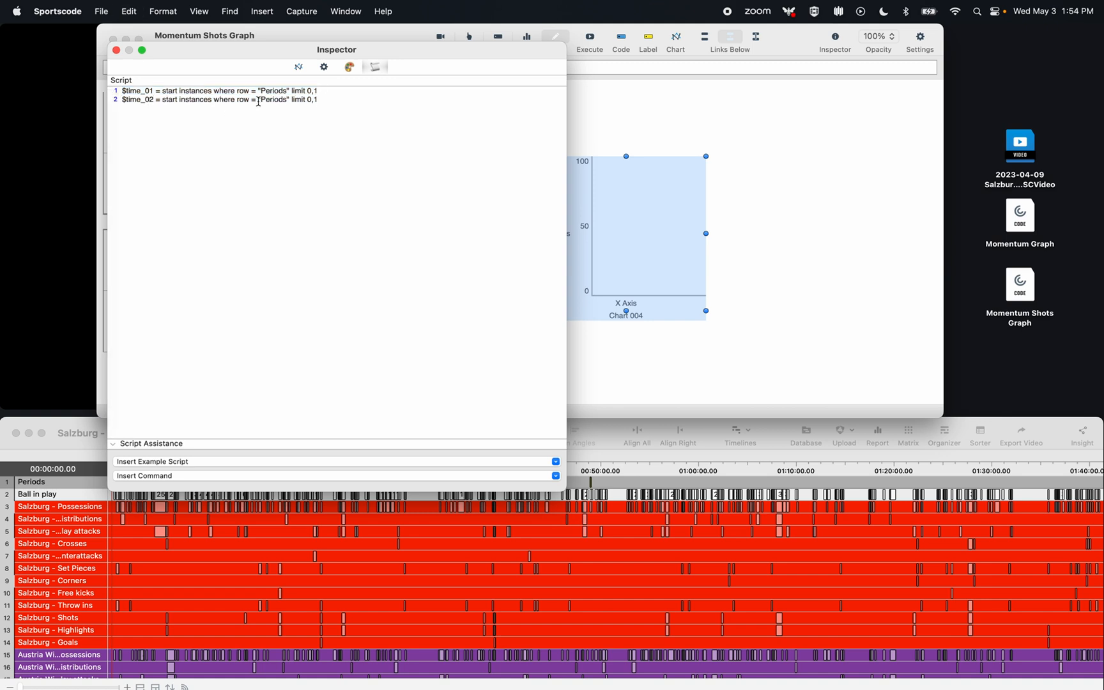
text(1)
text(//Id)
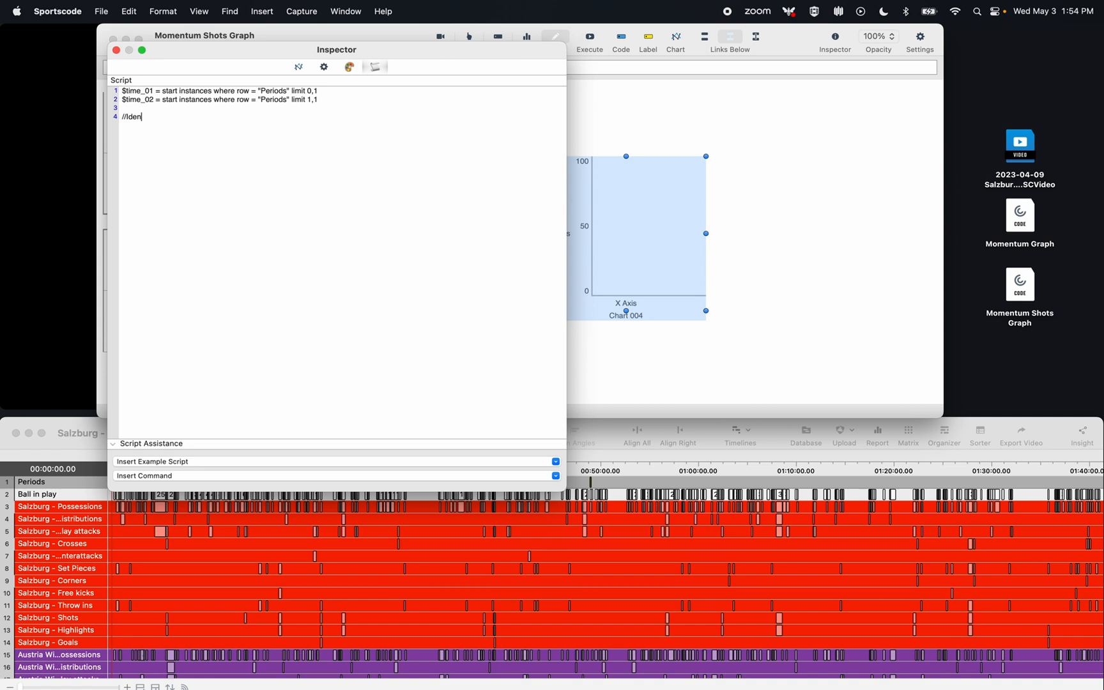
Finish the //Identify Time Periods comment and begin $period_01 as instances where row = "Salzburg - Shots".
text(entify T)
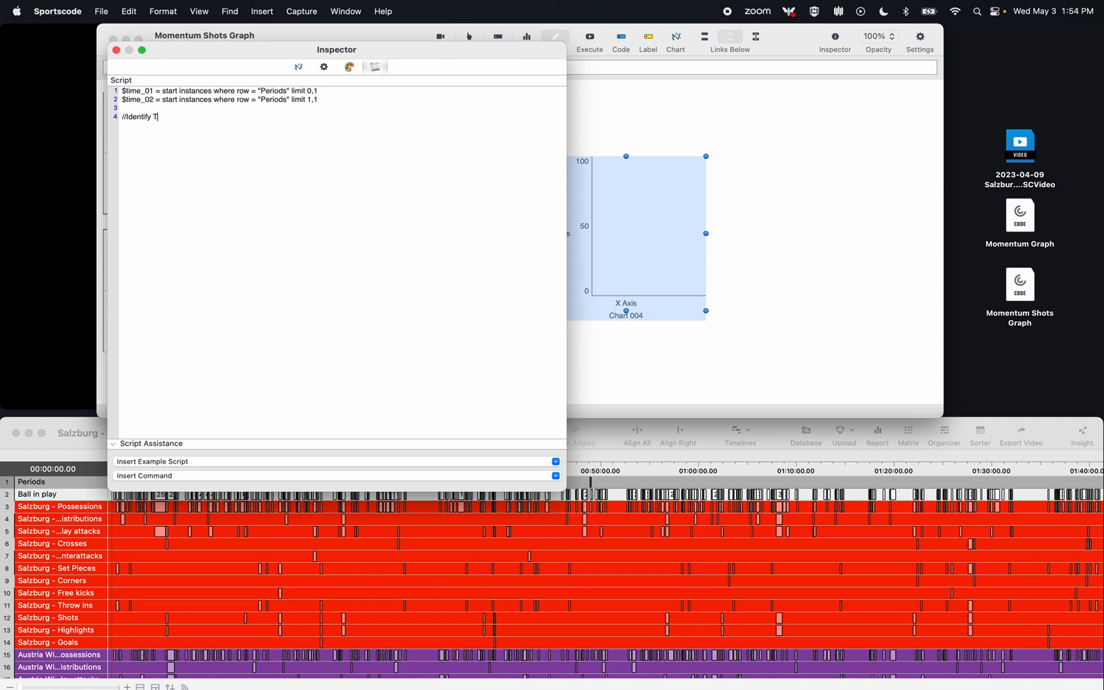
text(ime Periods)
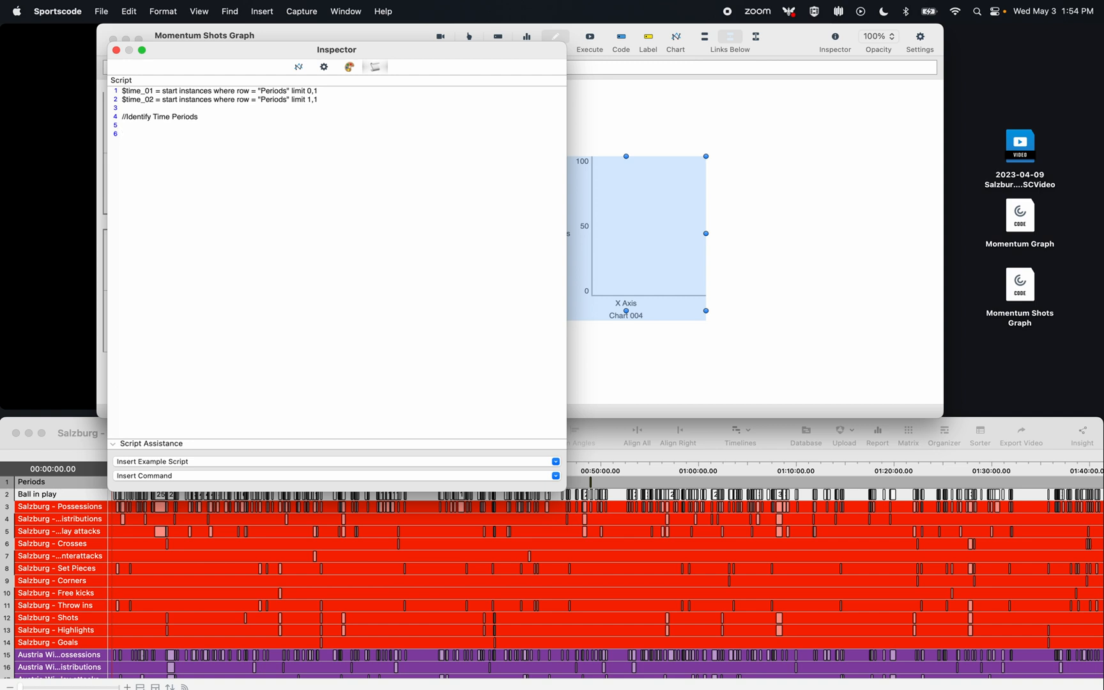
text($period_01 =)
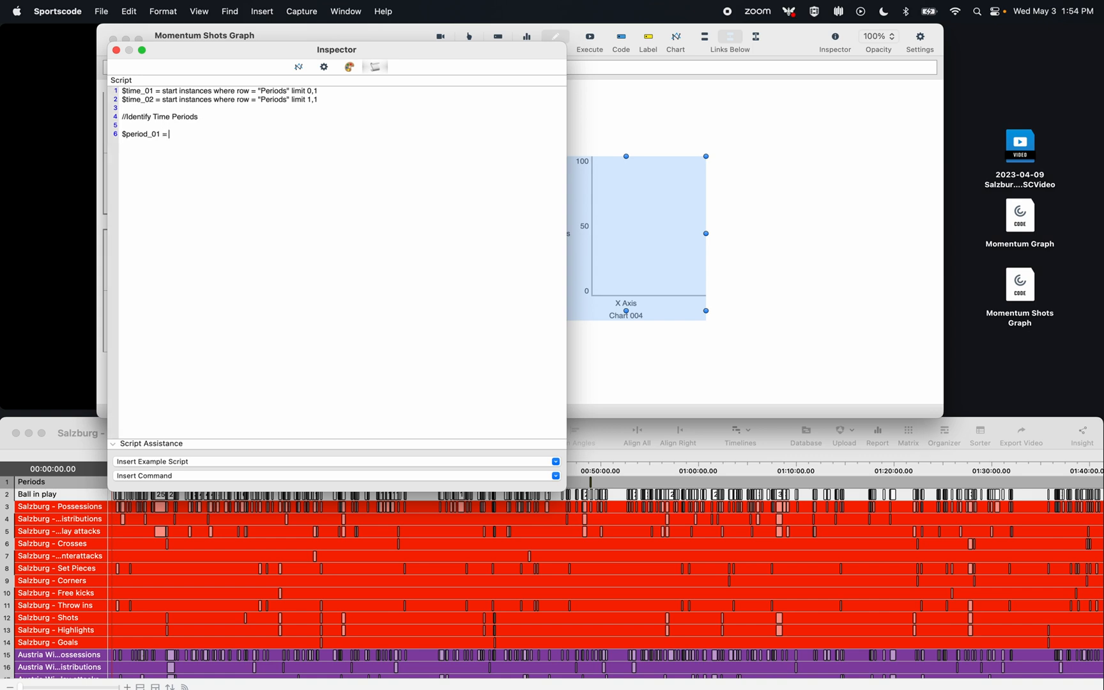
text(instances wher)
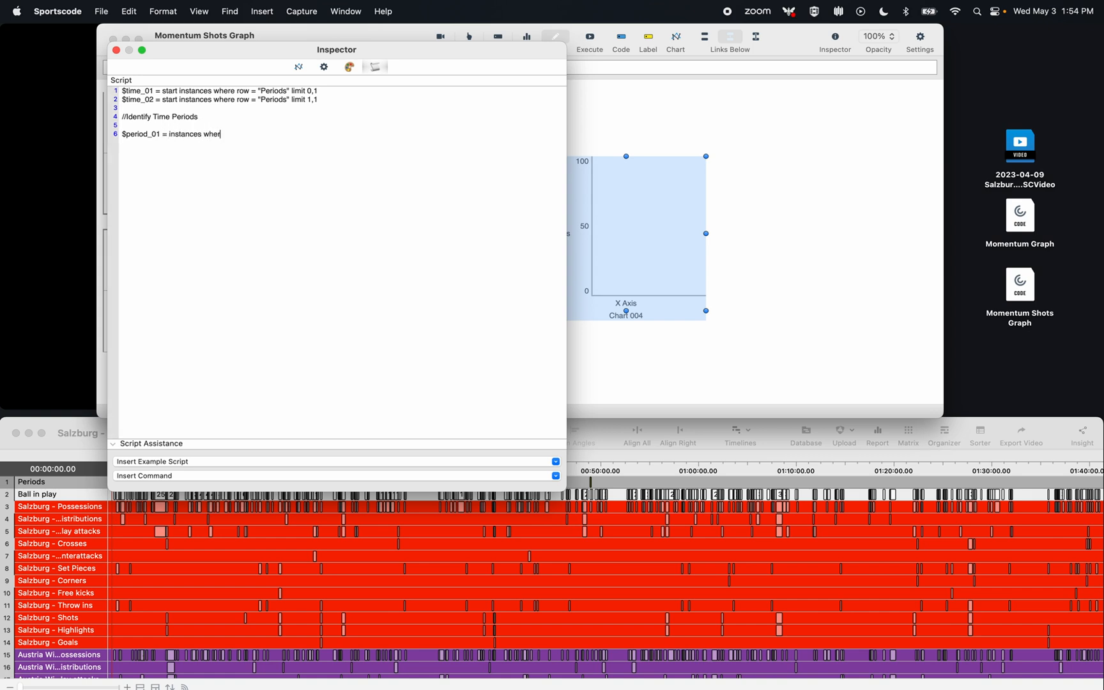
text(e row = ")
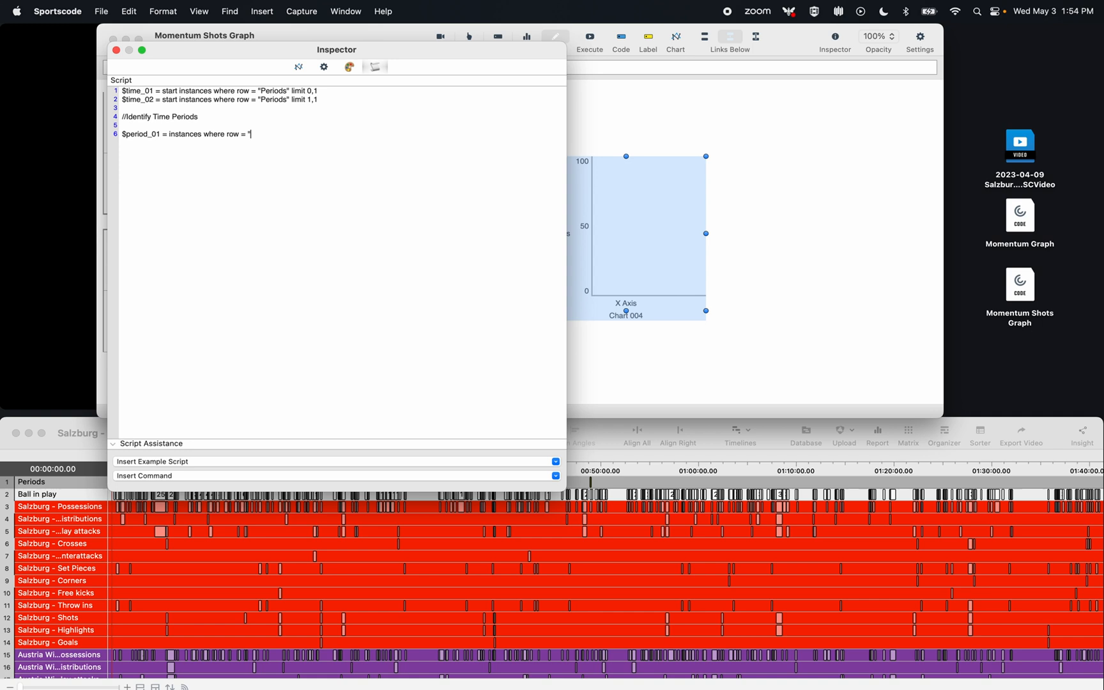
text(Salz)
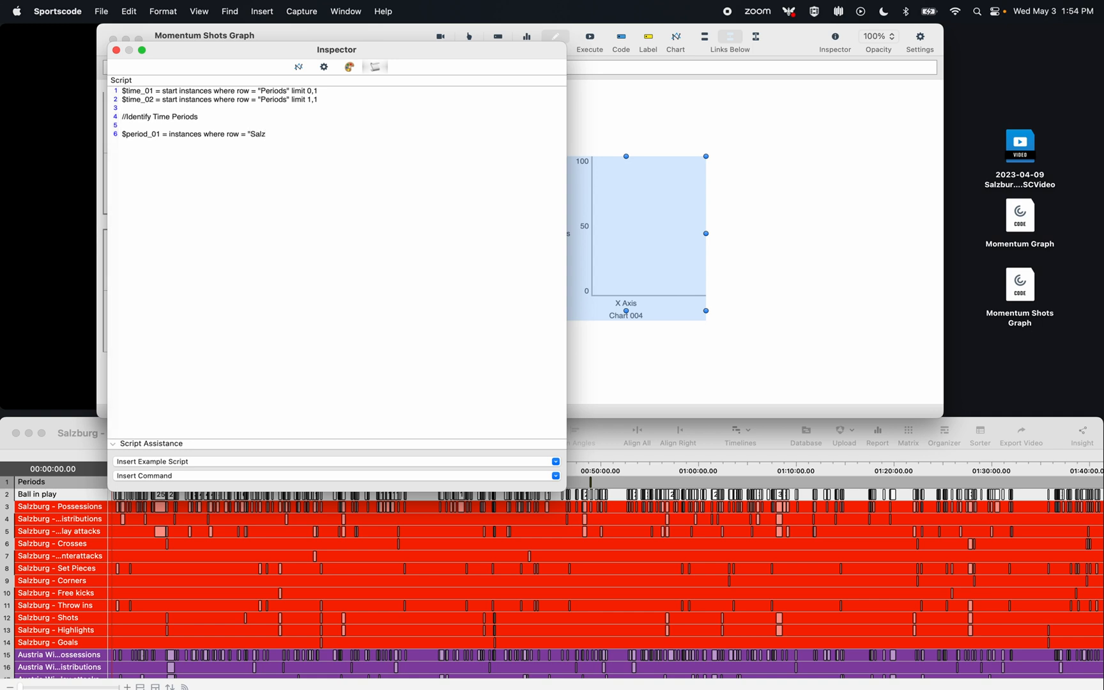
text(burg)
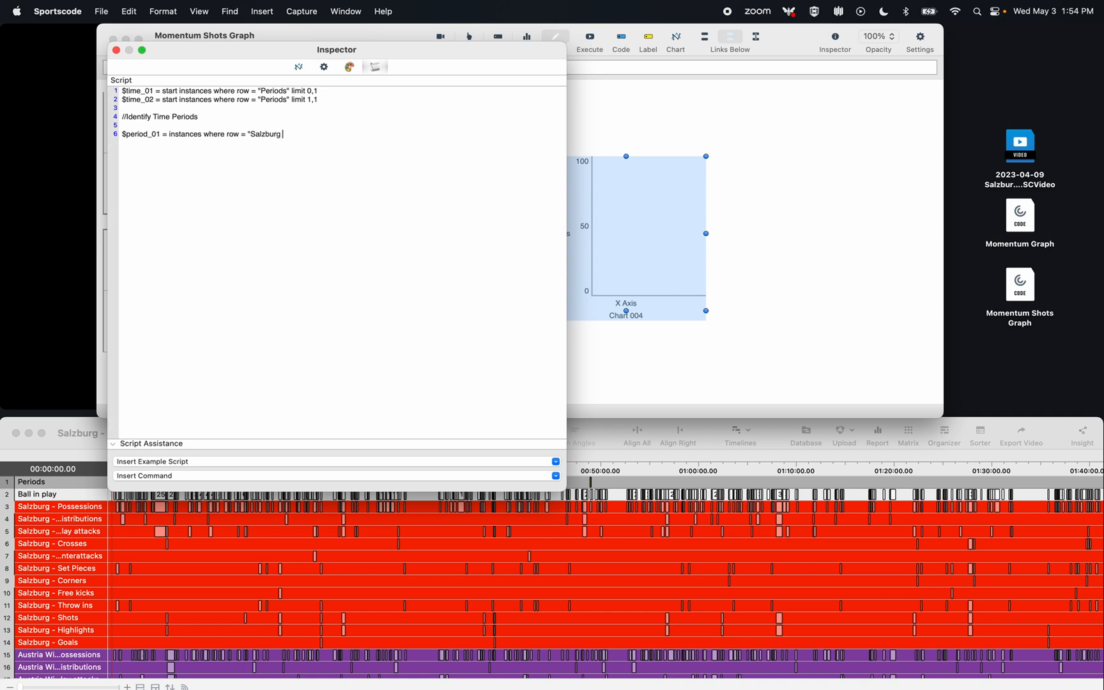
text(- Shots")
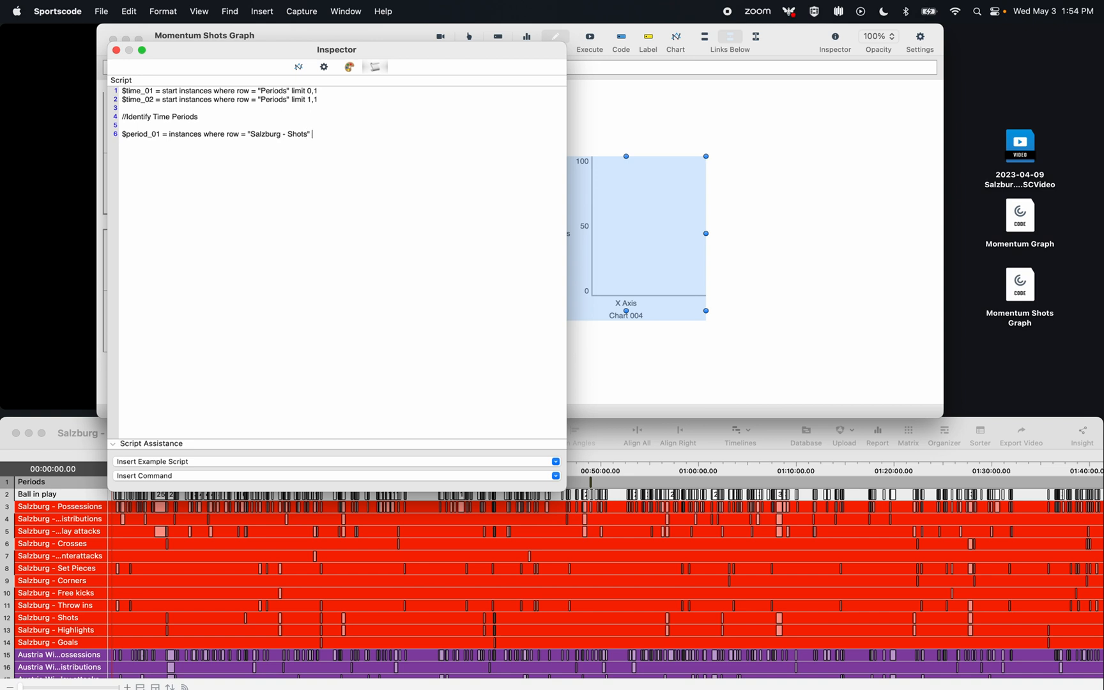
Constrain $period_01 to start time > $time_01 and end time < ($time_01 + 900).
text(and s)
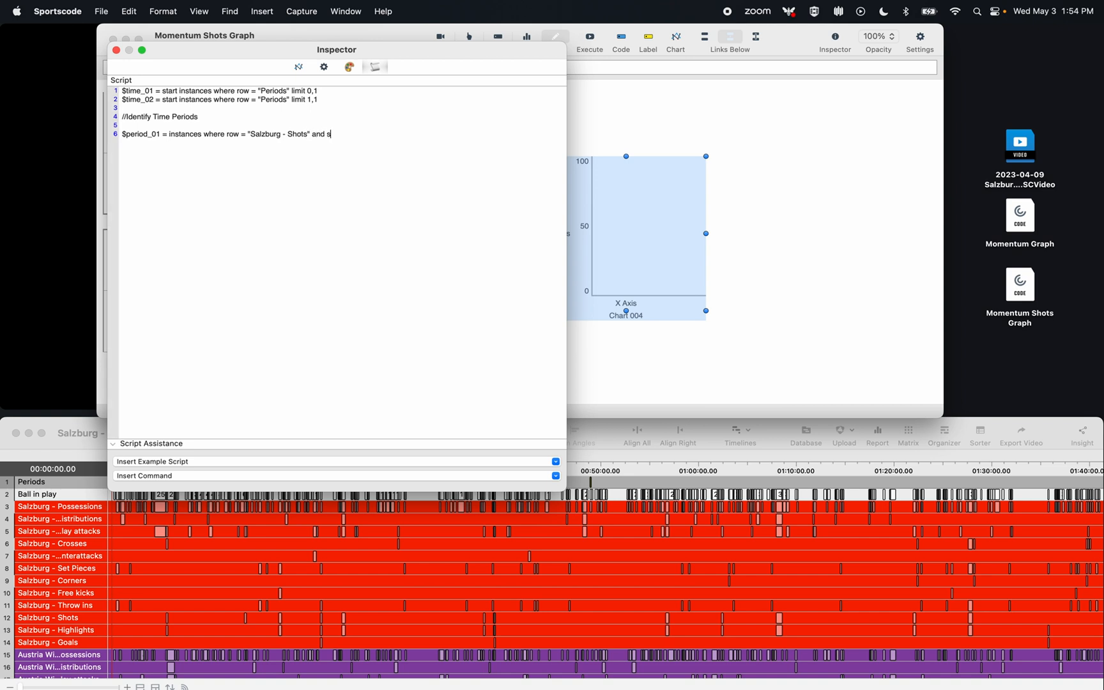
text(tart t)
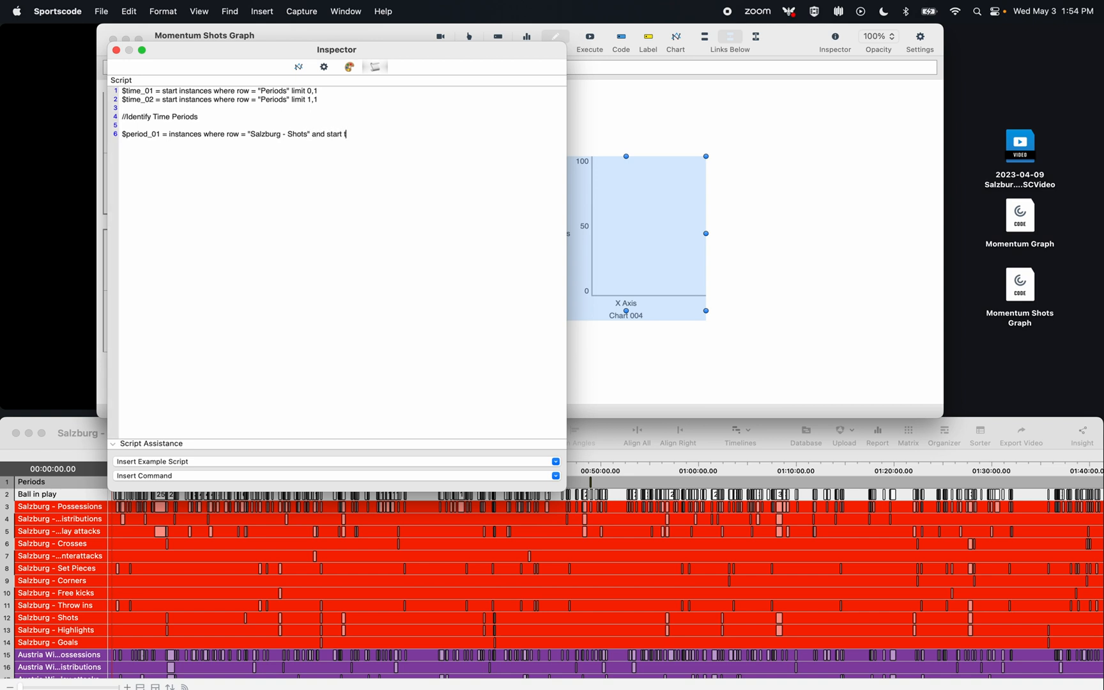
text(ime > $time))
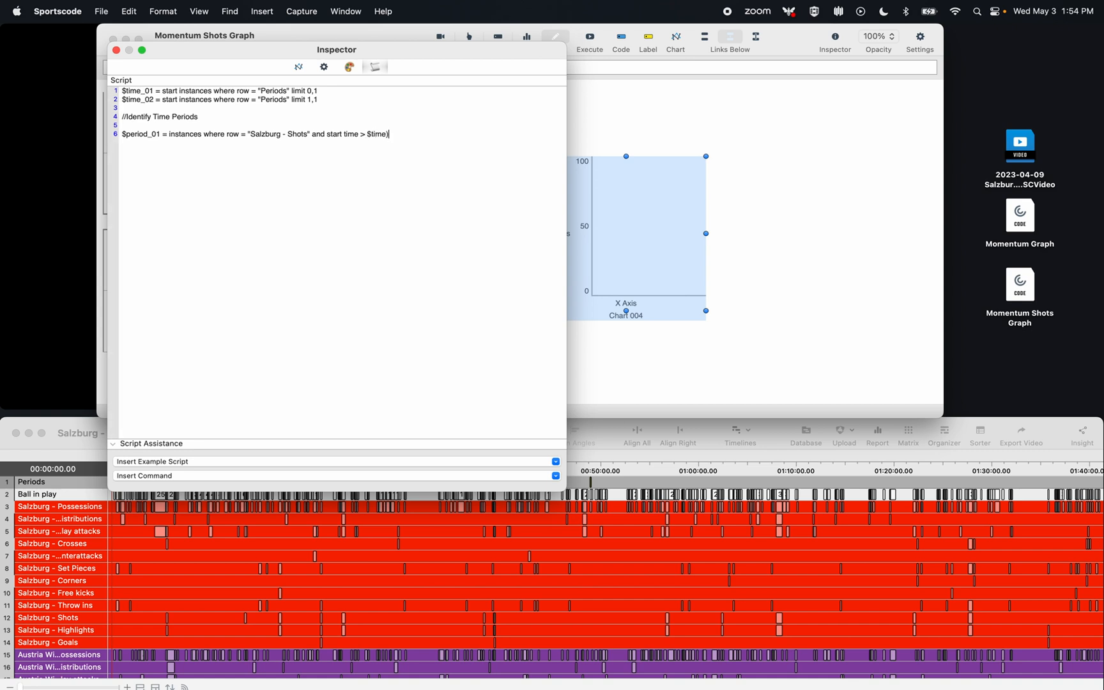
text(01)
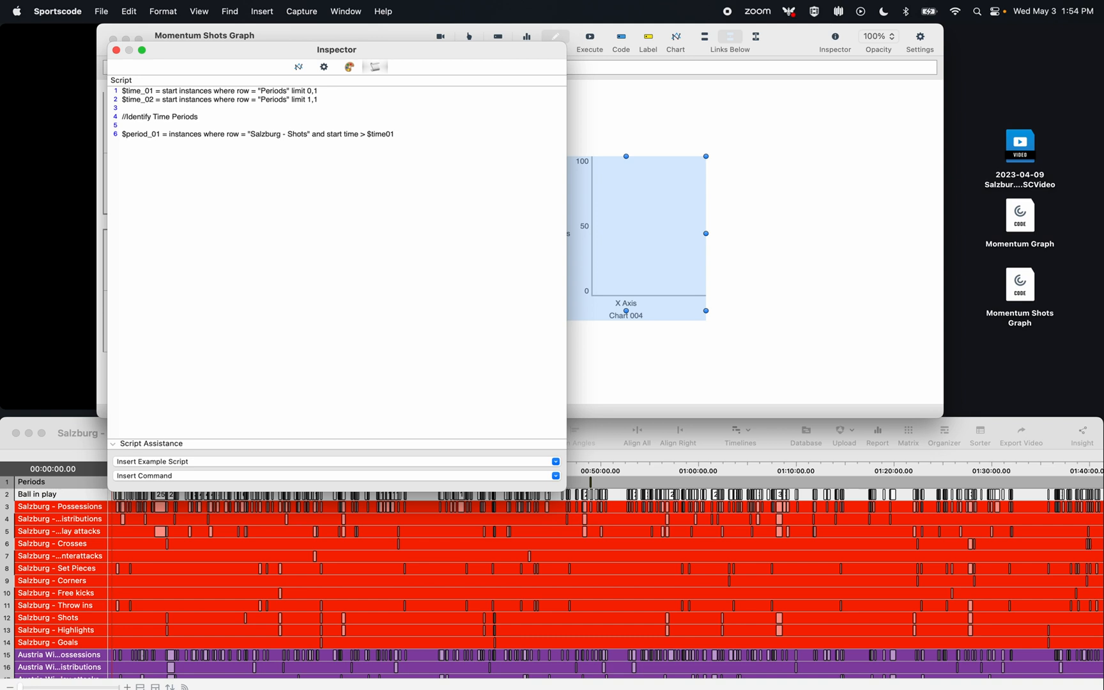
text(and endt)
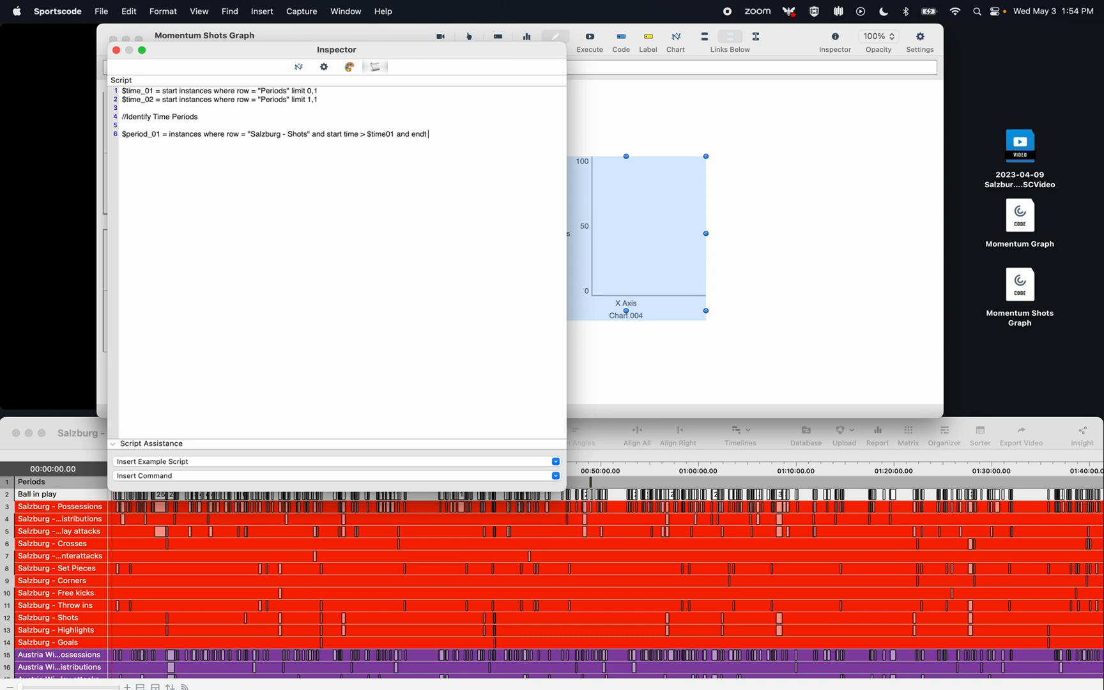
text(time <)
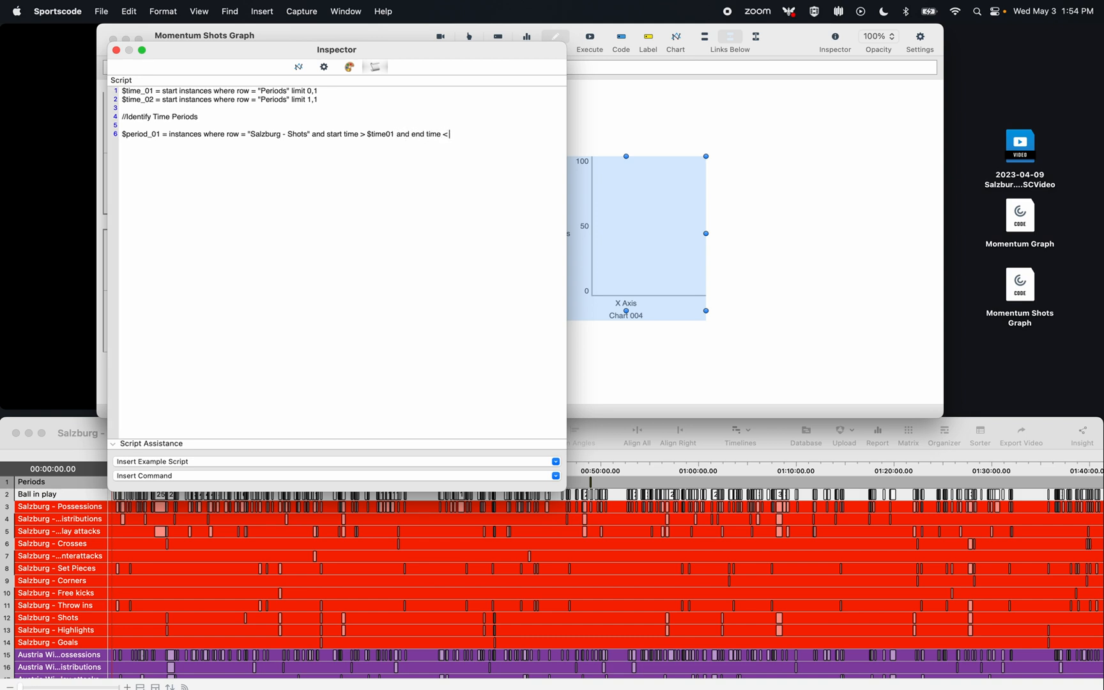
text(($time)
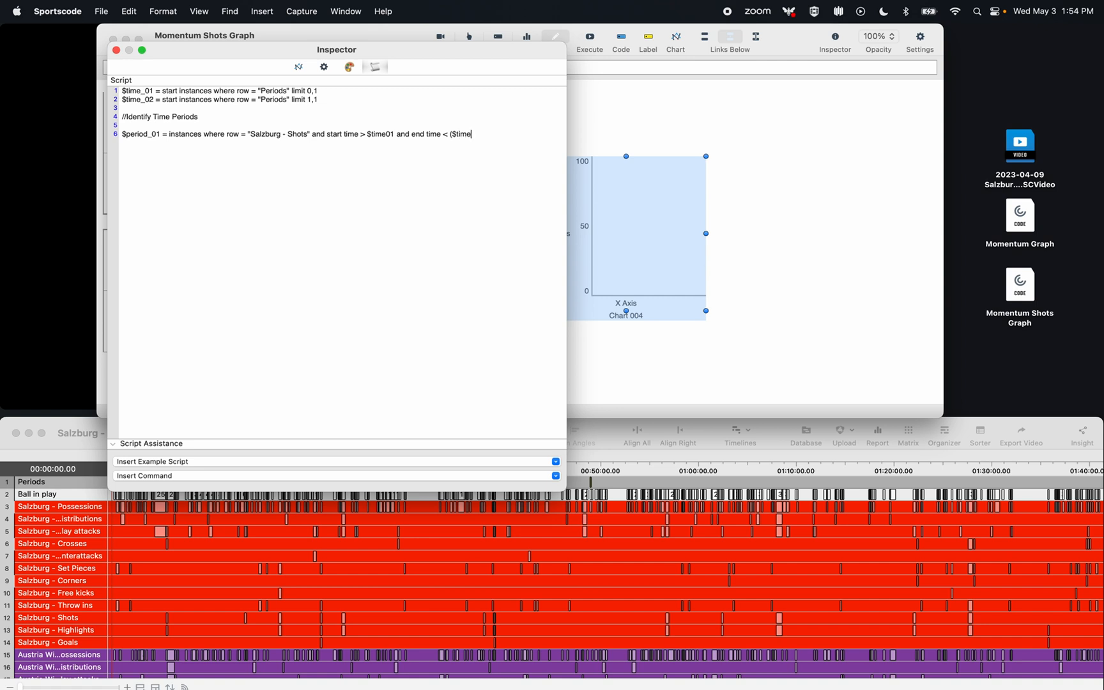
text(_01 +)
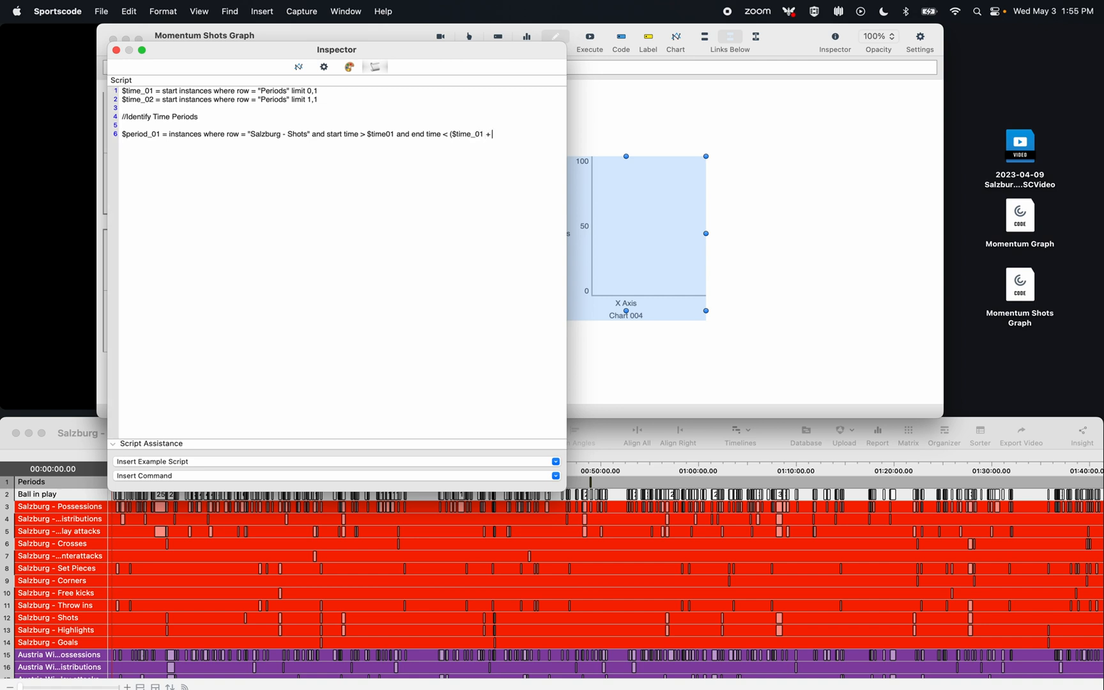
text(900))
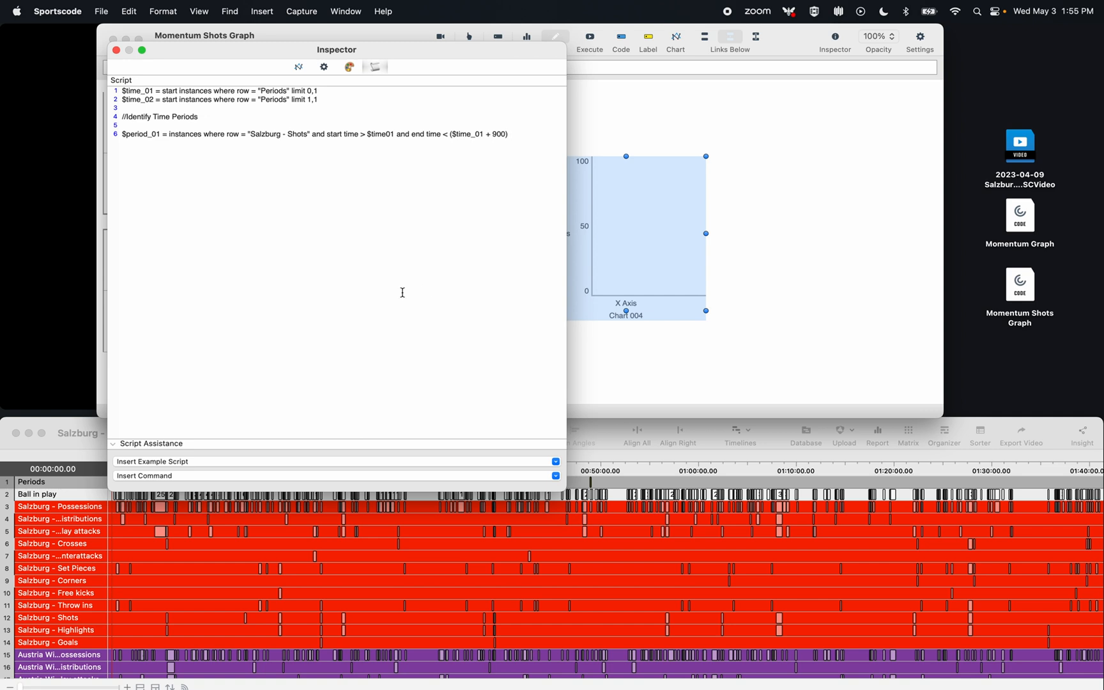
mouse_move(295, 135)
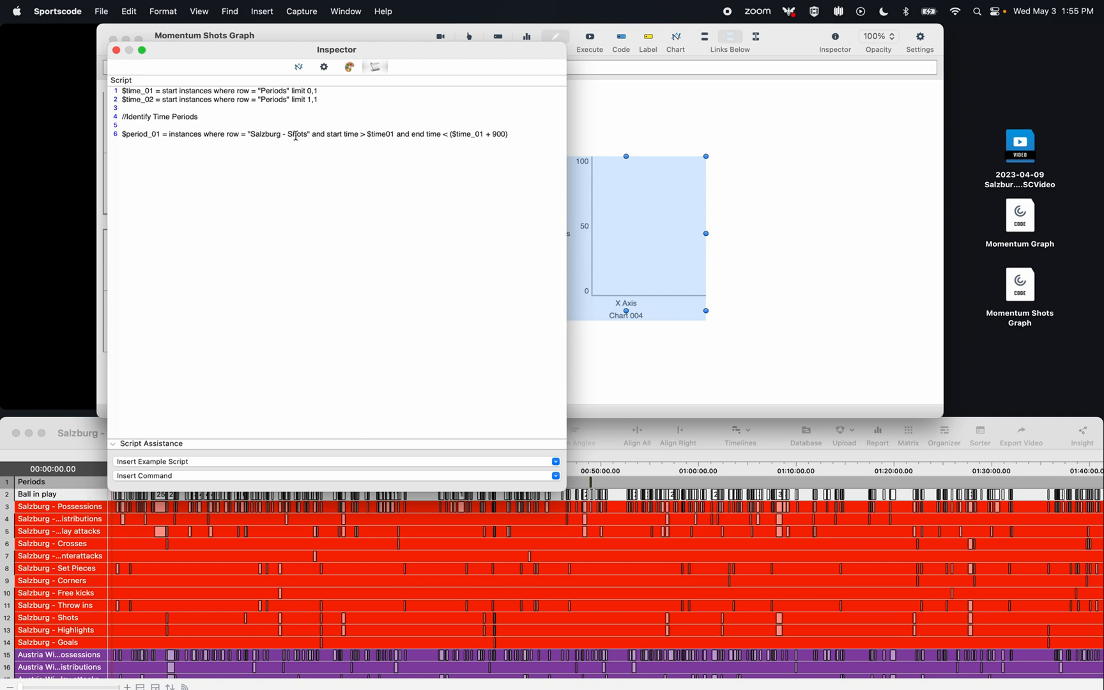
Add two more period lines covering 900–1800 seconds and 1800 seconds up to $time_02.
click(377, 134)
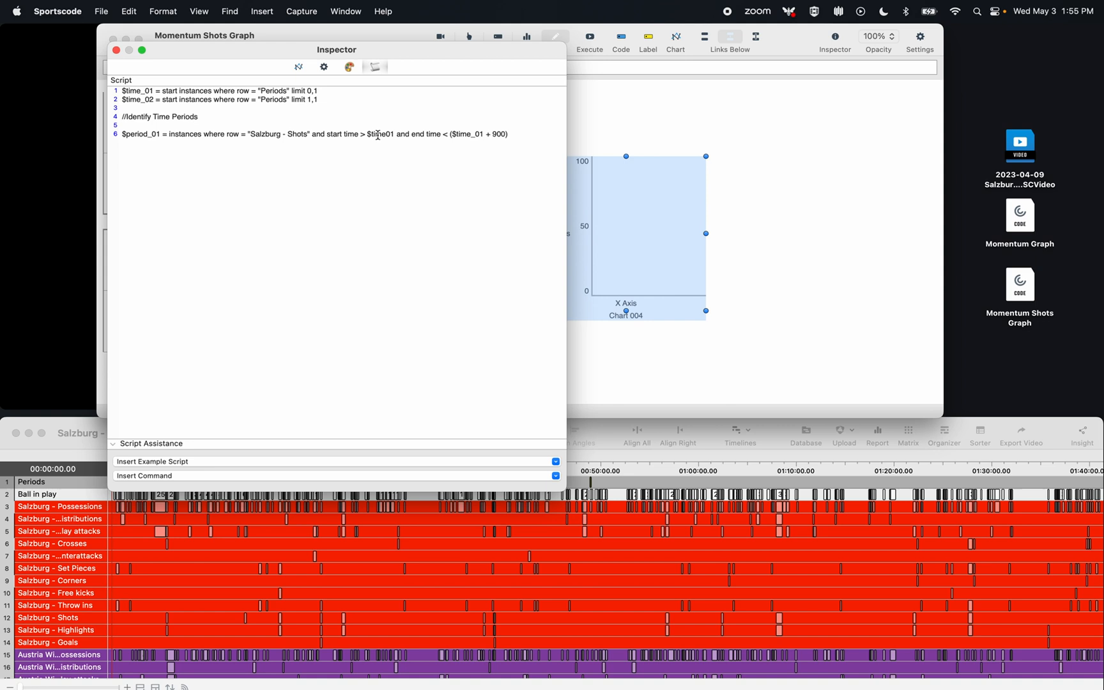
mouse_move(448, 136)
text(_)
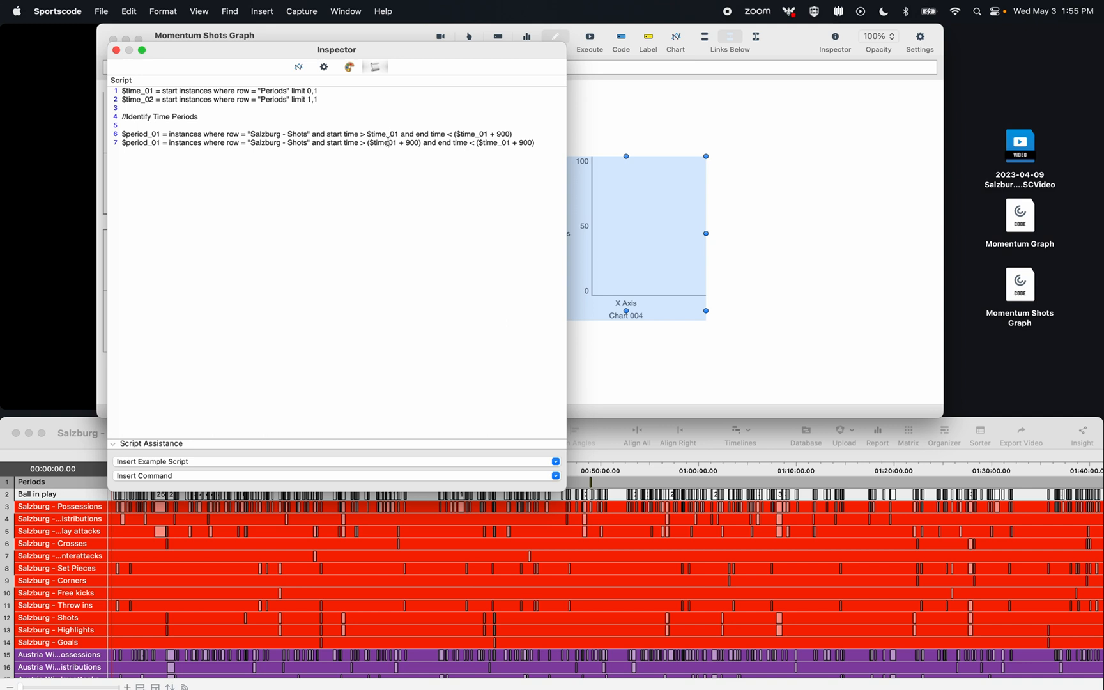
double_click(527, 142)
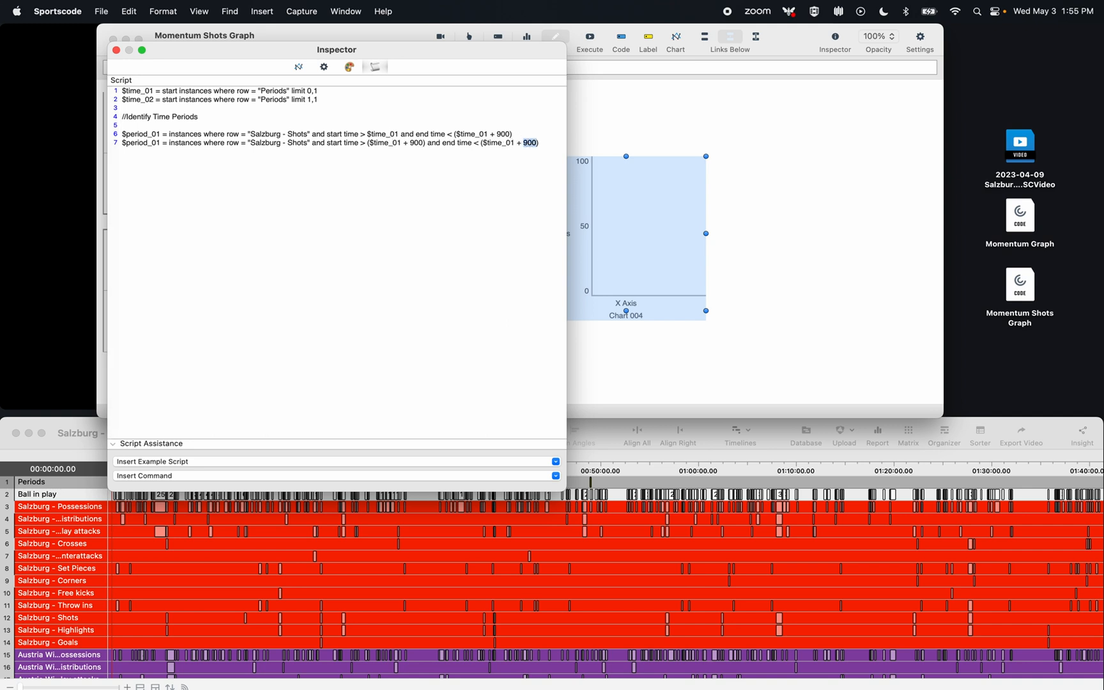
text(1800)
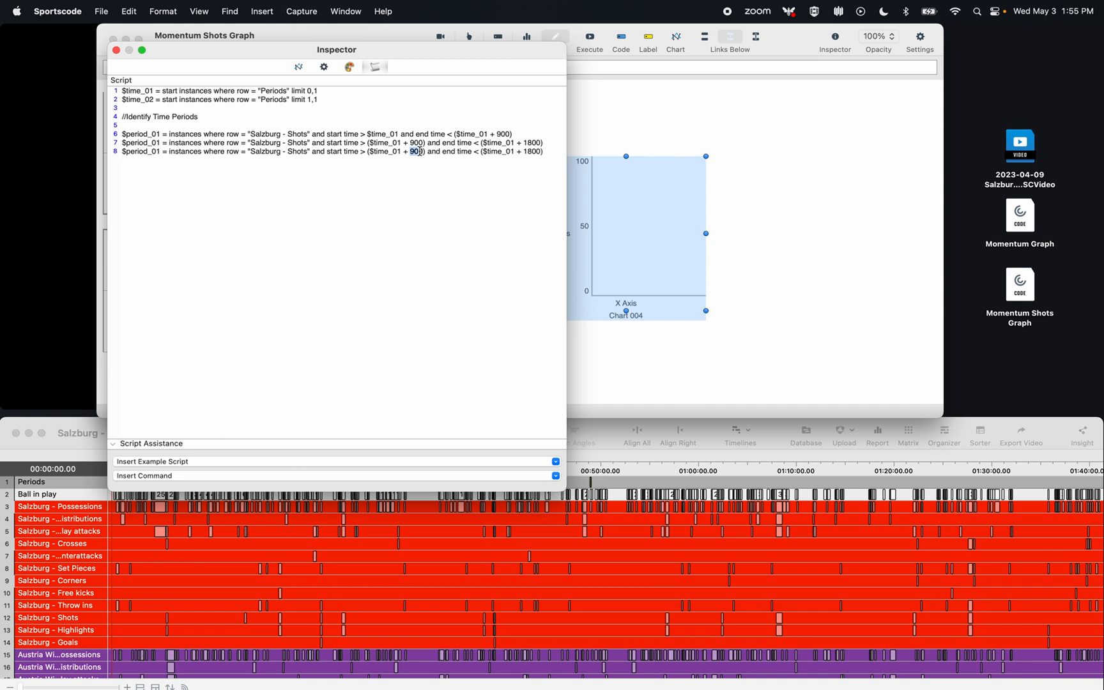
text(1800)
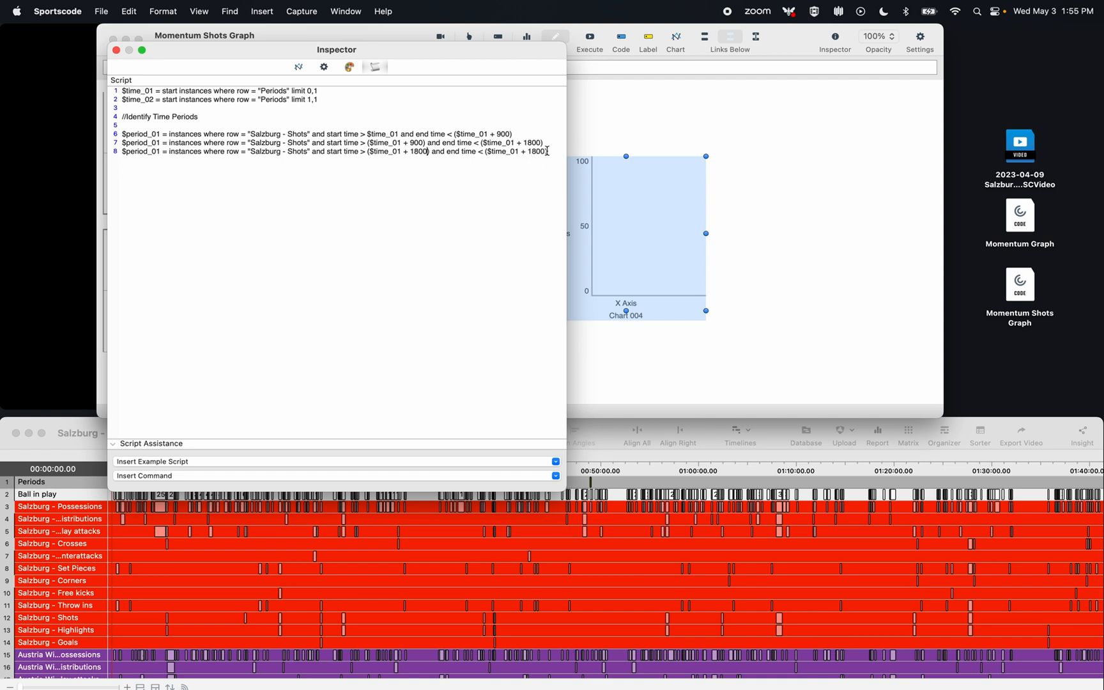
text(($time_02)
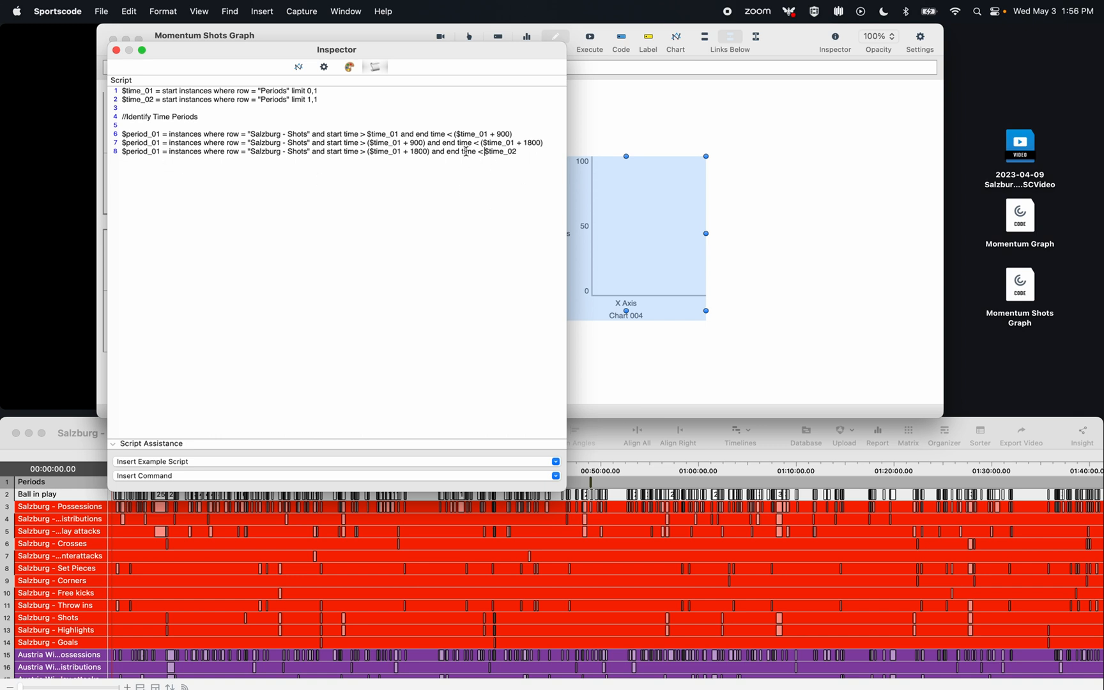
Add the three second-half period lines and number the variables $period_01 to $period_06.
key(Return)
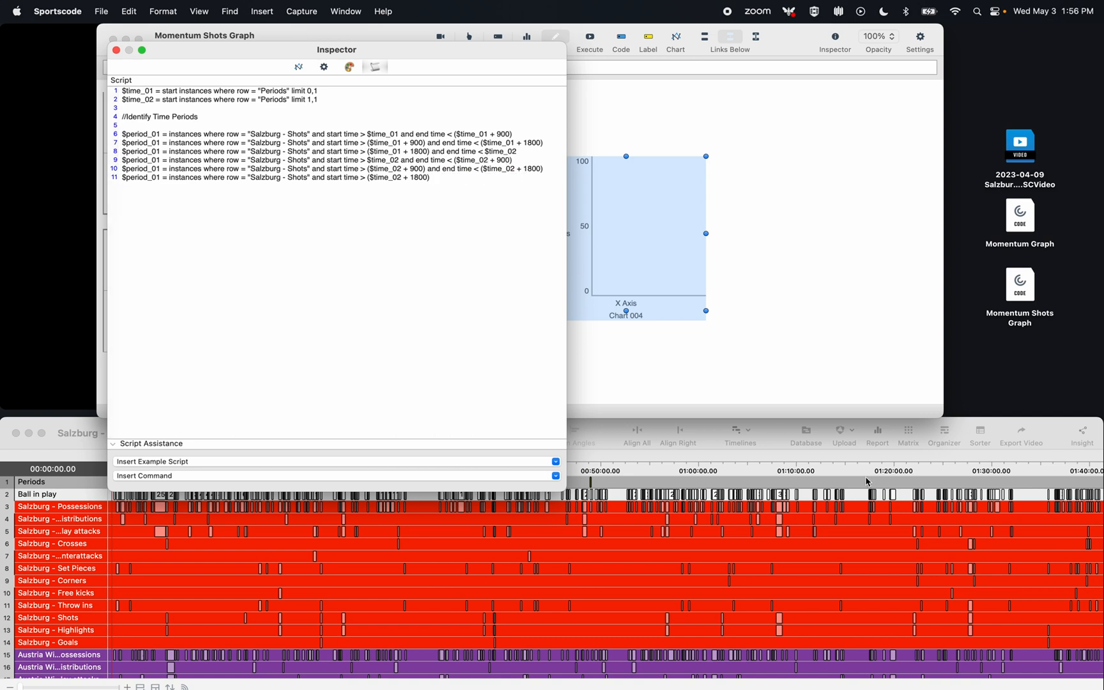
mouse_move(520, 273)
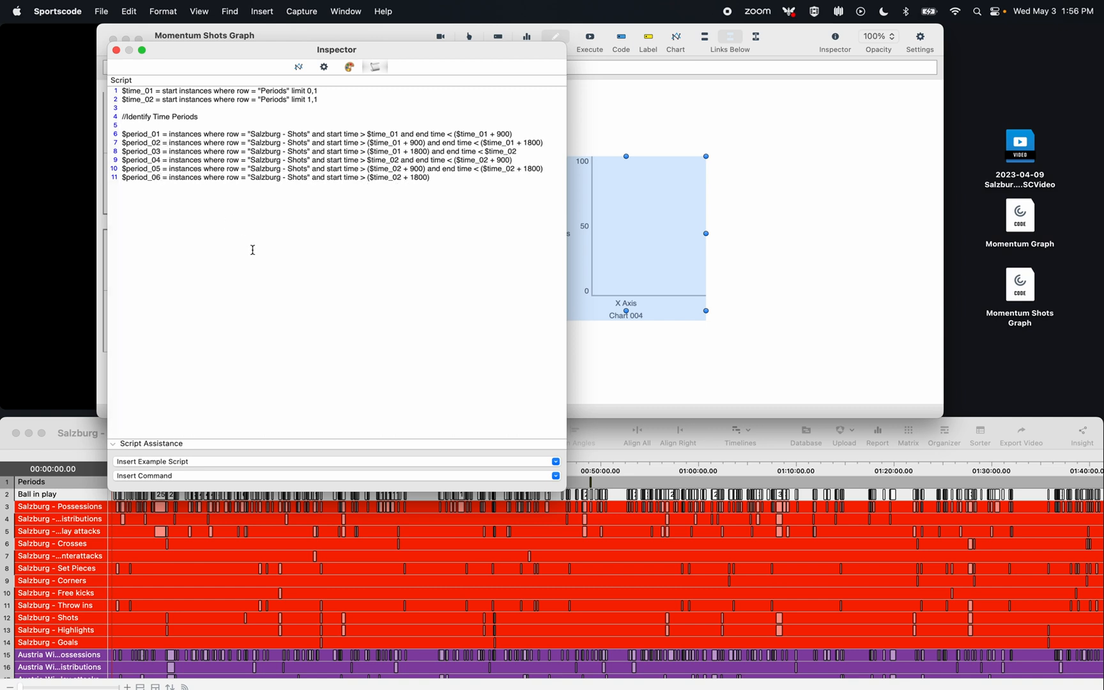
key(Return)
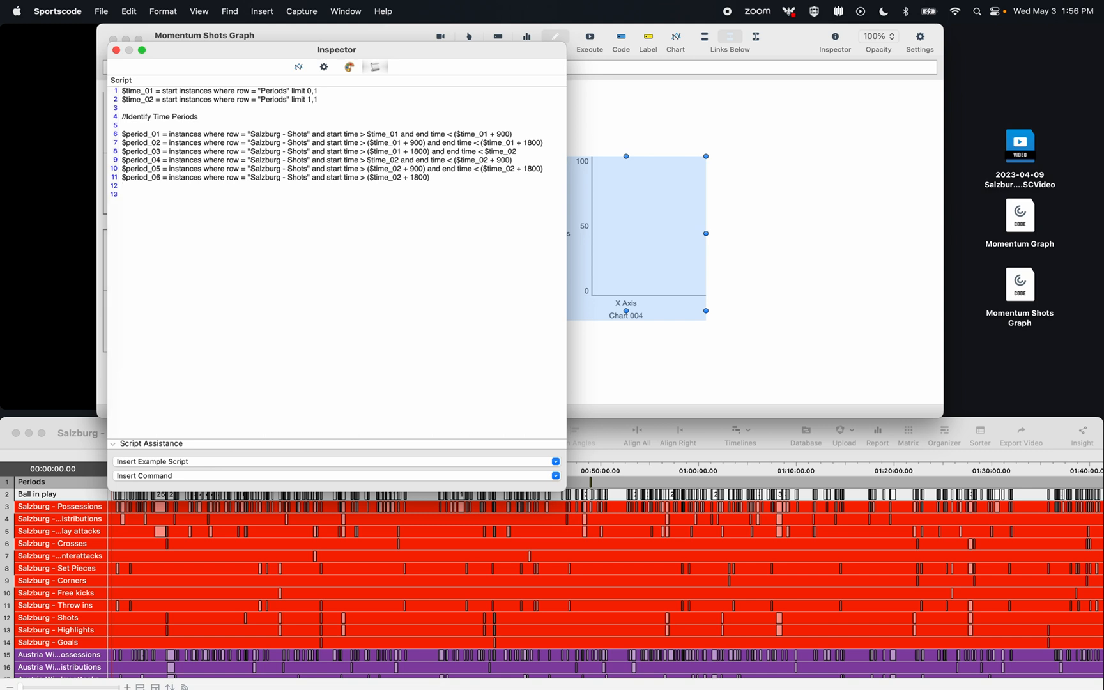
Start a //Charts section with a chart line counting $period_01 labelled "0-15".
text(//Charts)
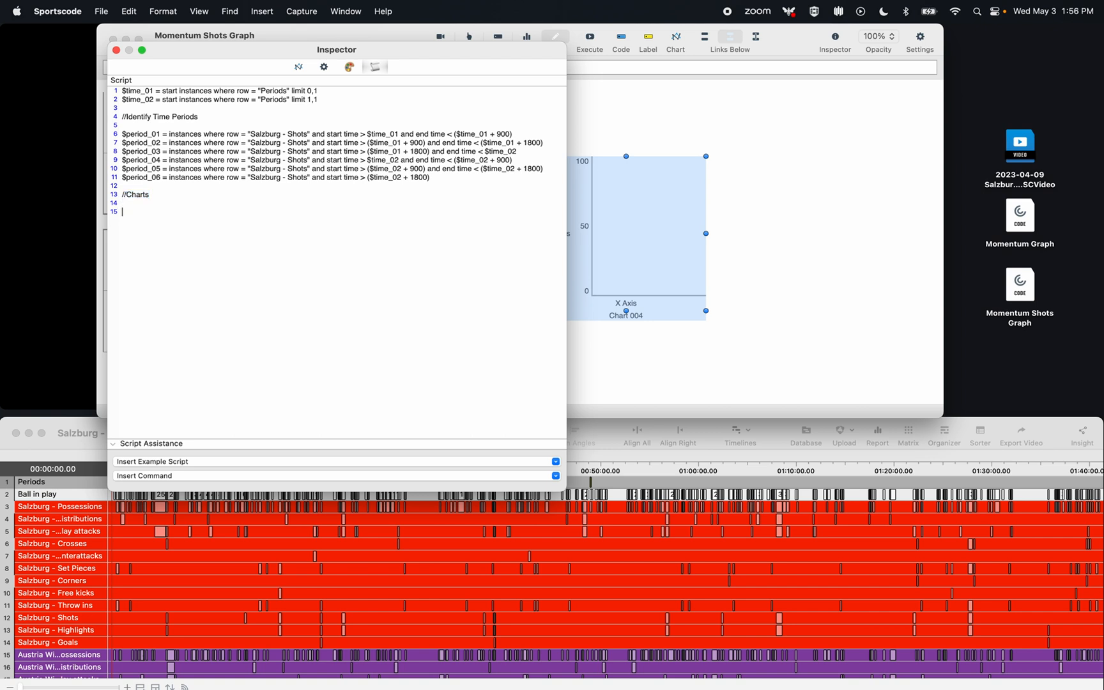
text(chart)
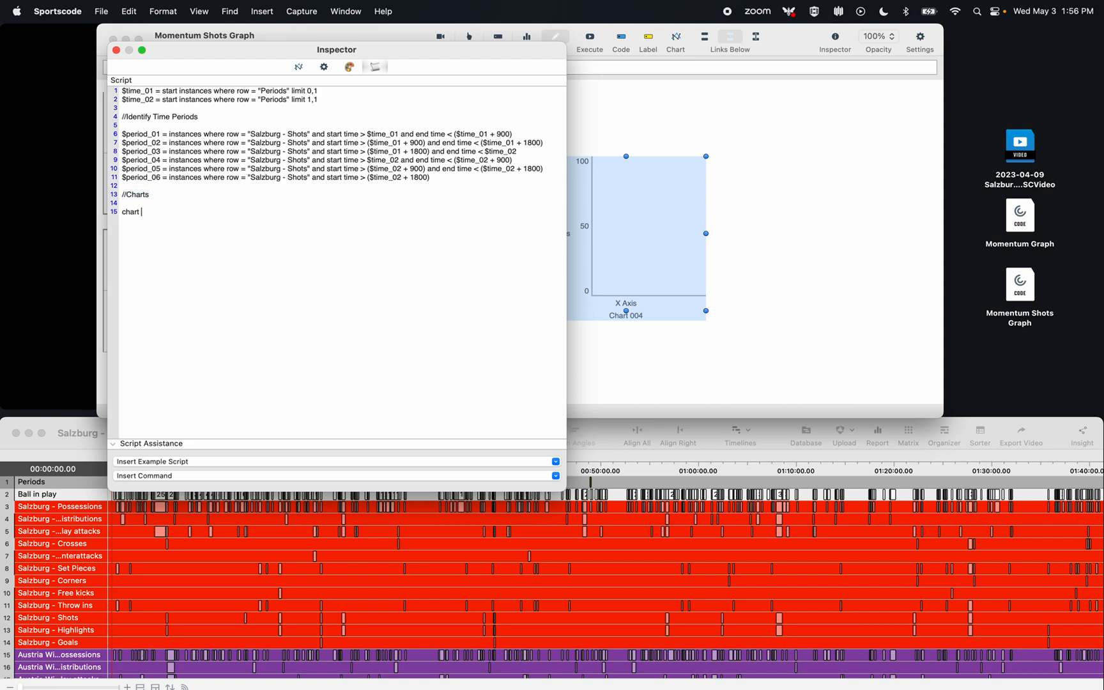
text((count $)
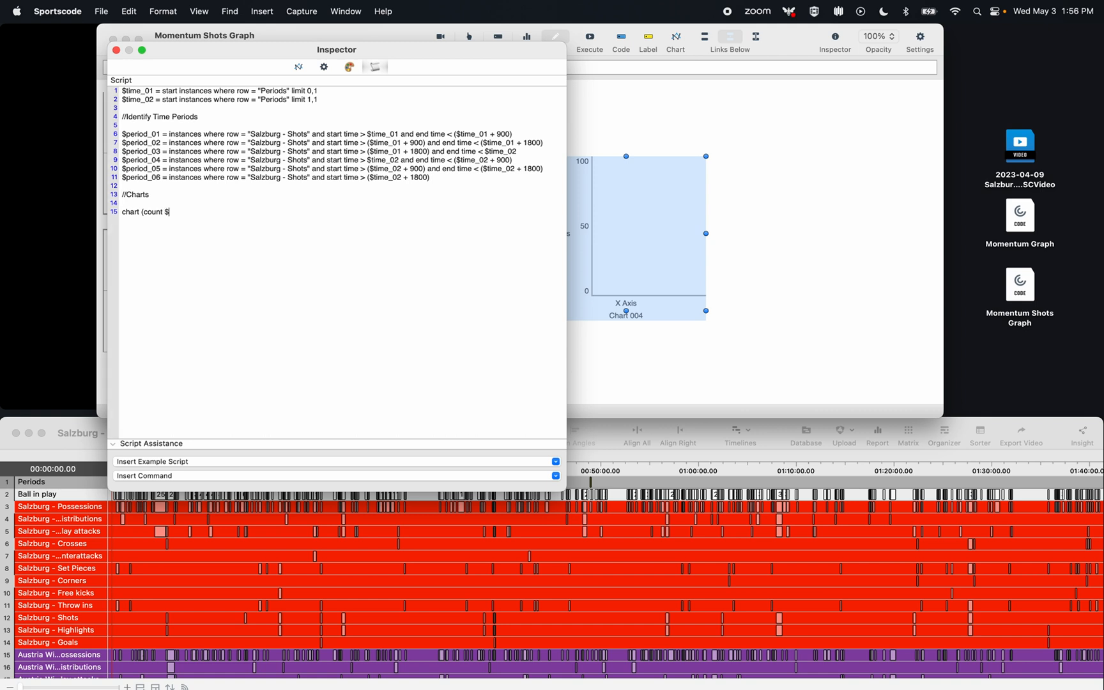
text(period_01)
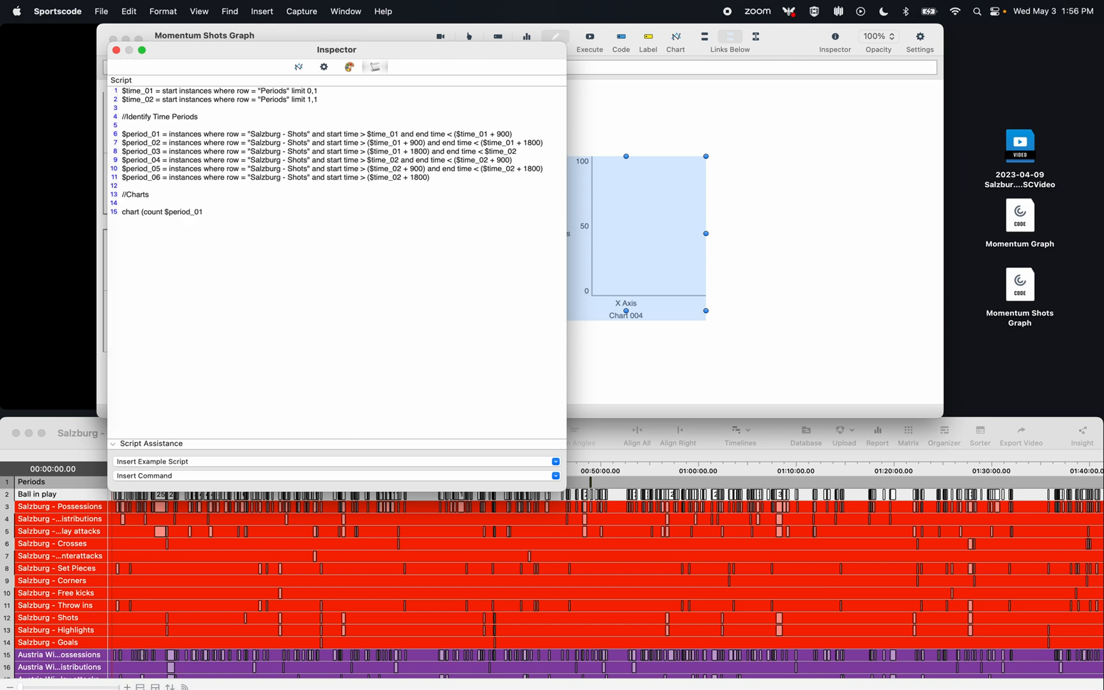
text(, ")
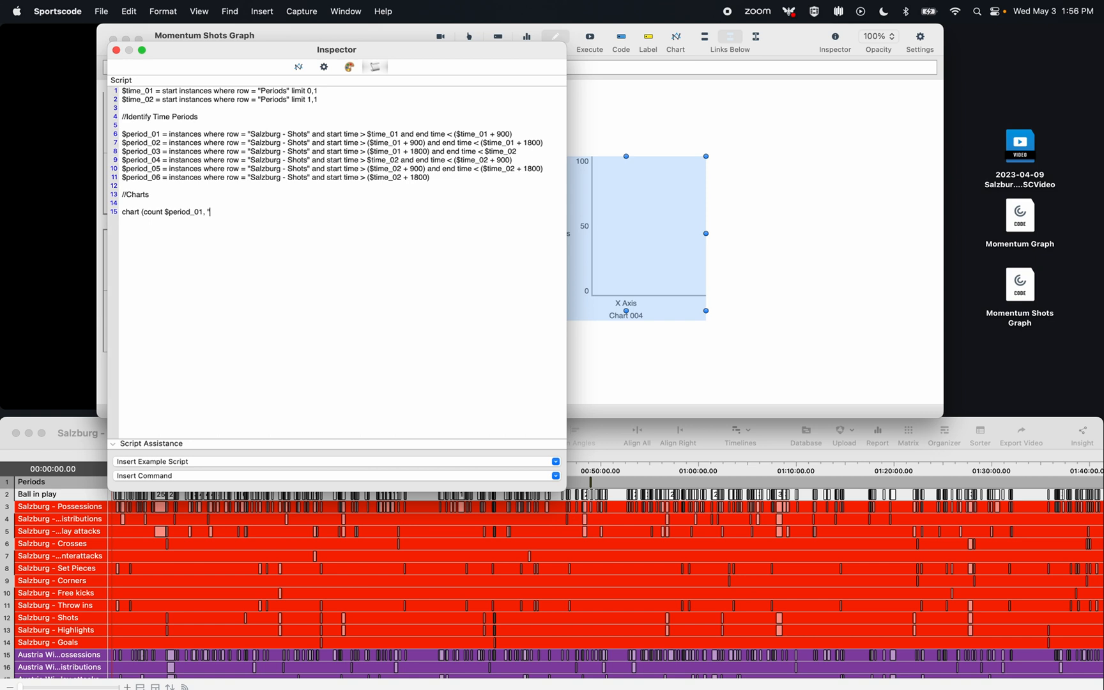
text("1)
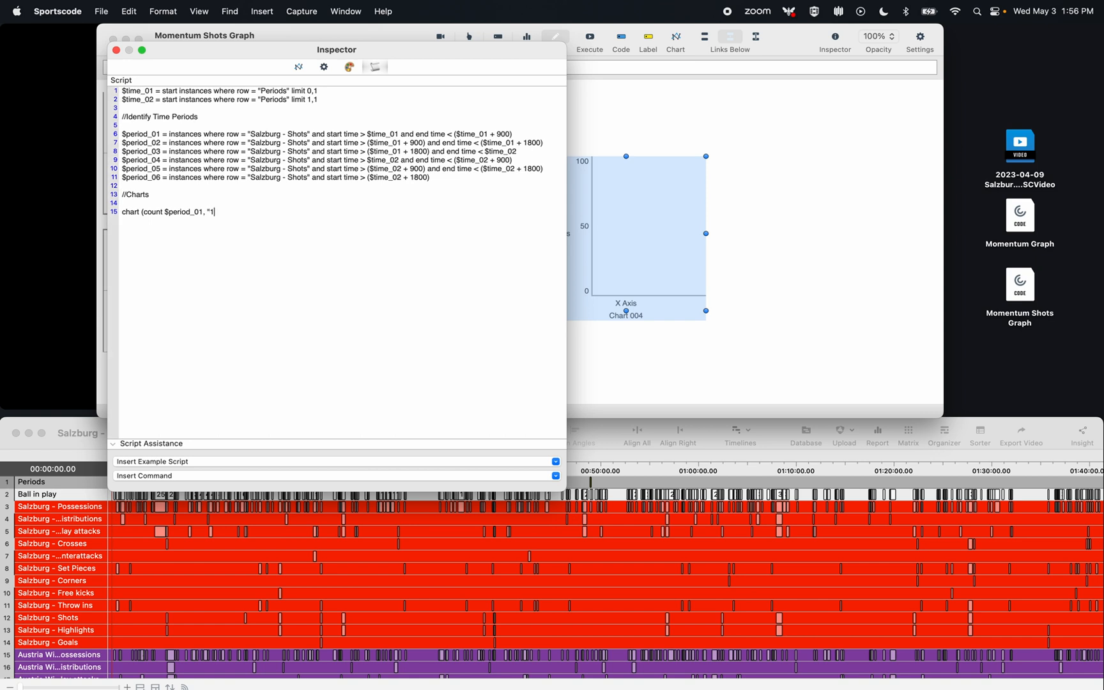
text(0-15")
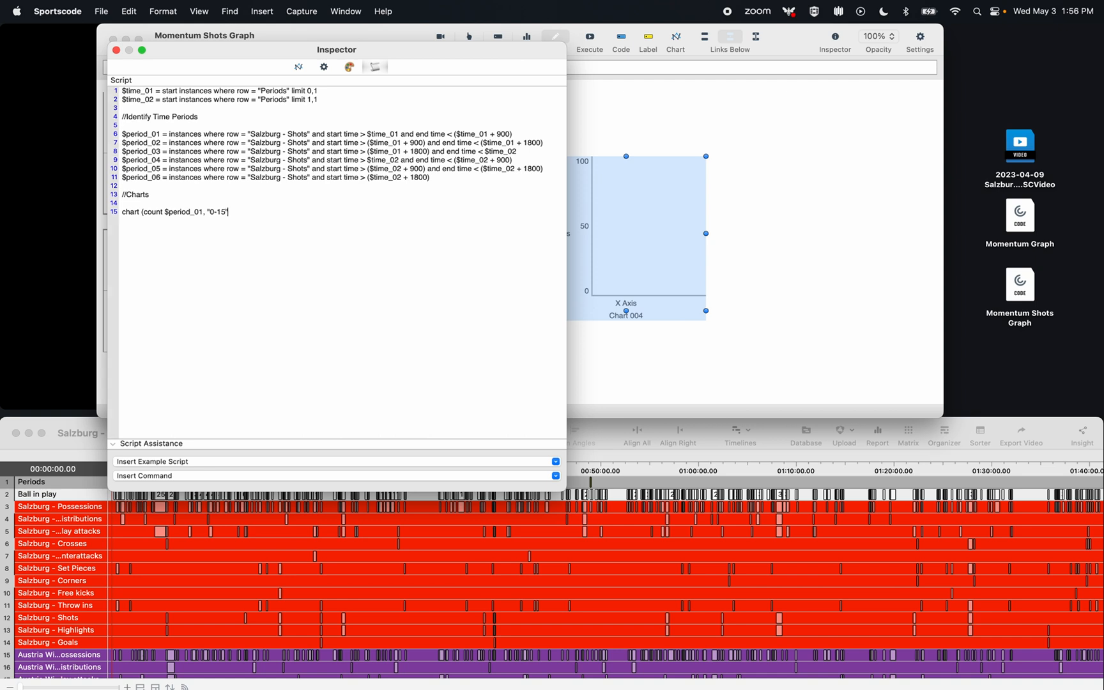
Give the chart line colour (100,0,0) and $period_01 as its instance source.
text(,)
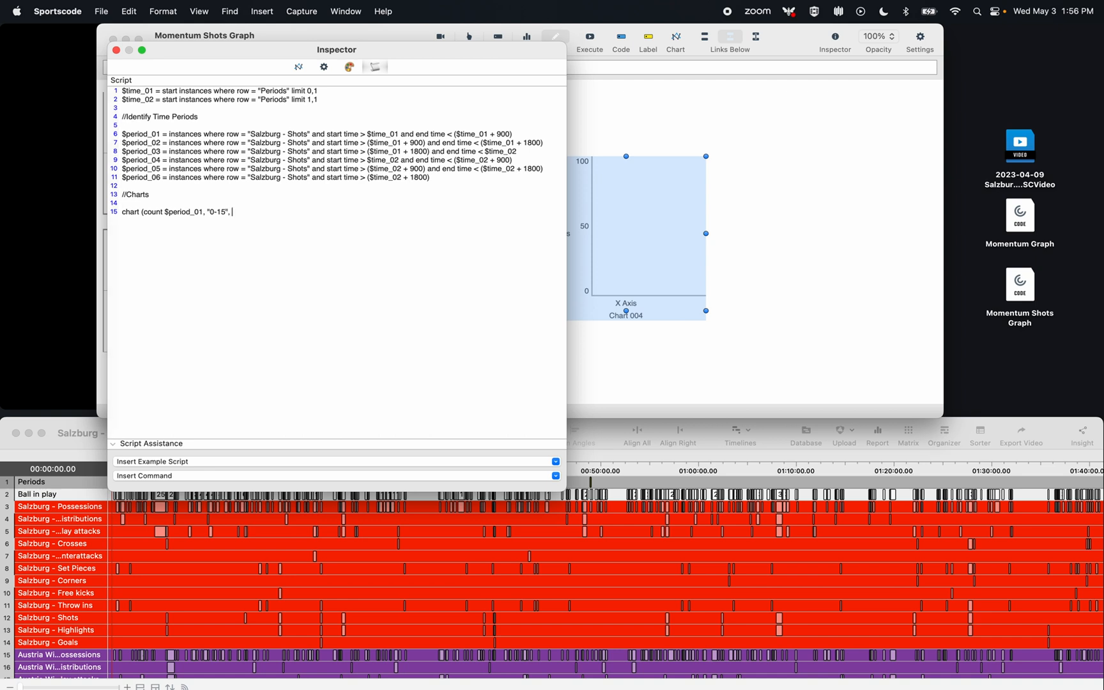
text(, color ()
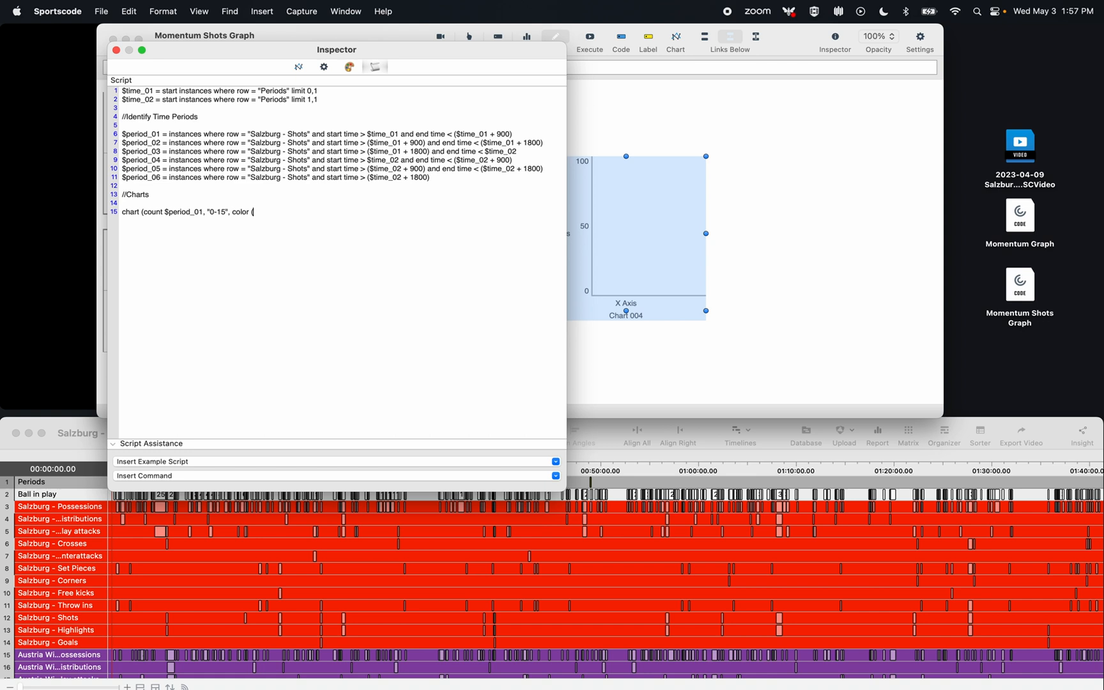
text(100,0,0)
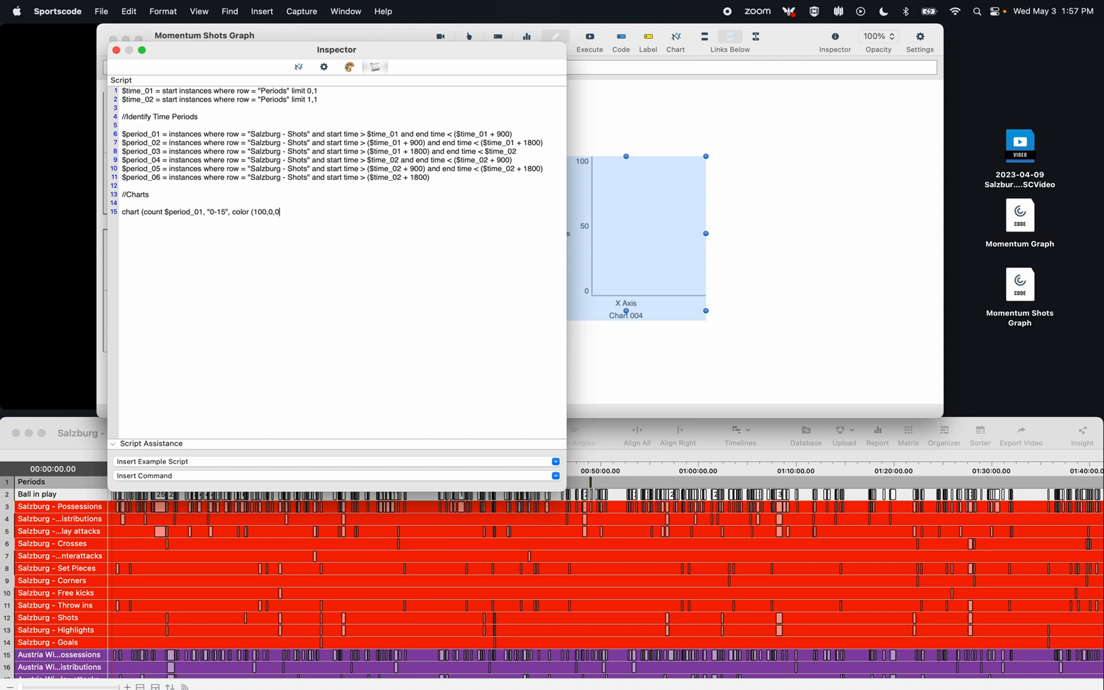
text(), $)
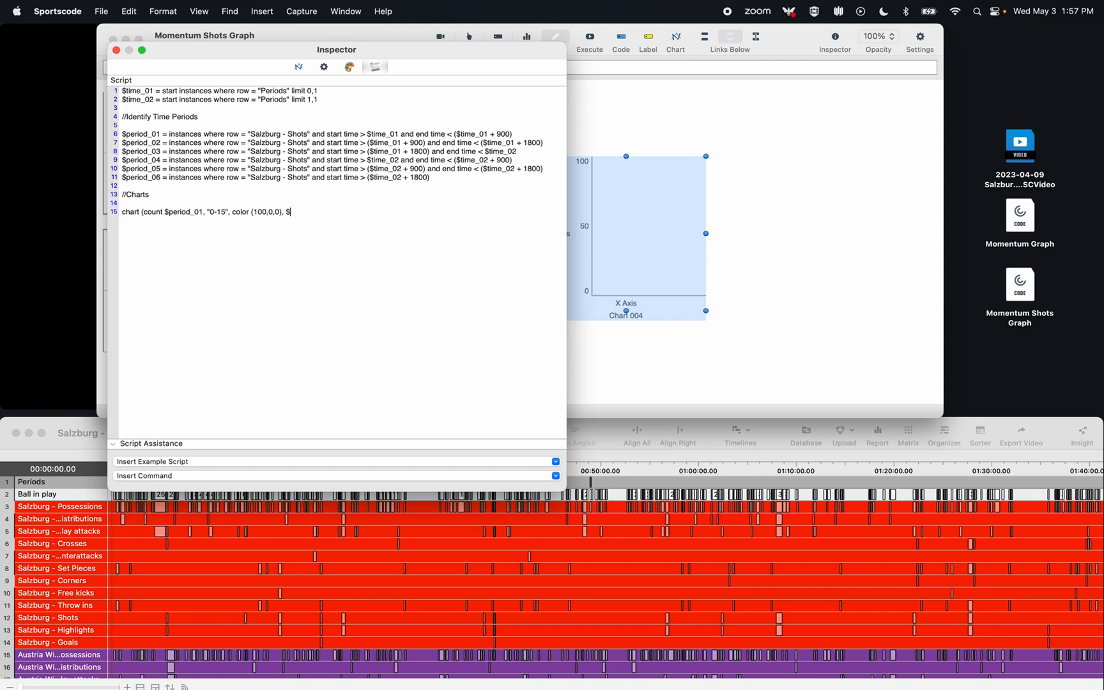
text(period)
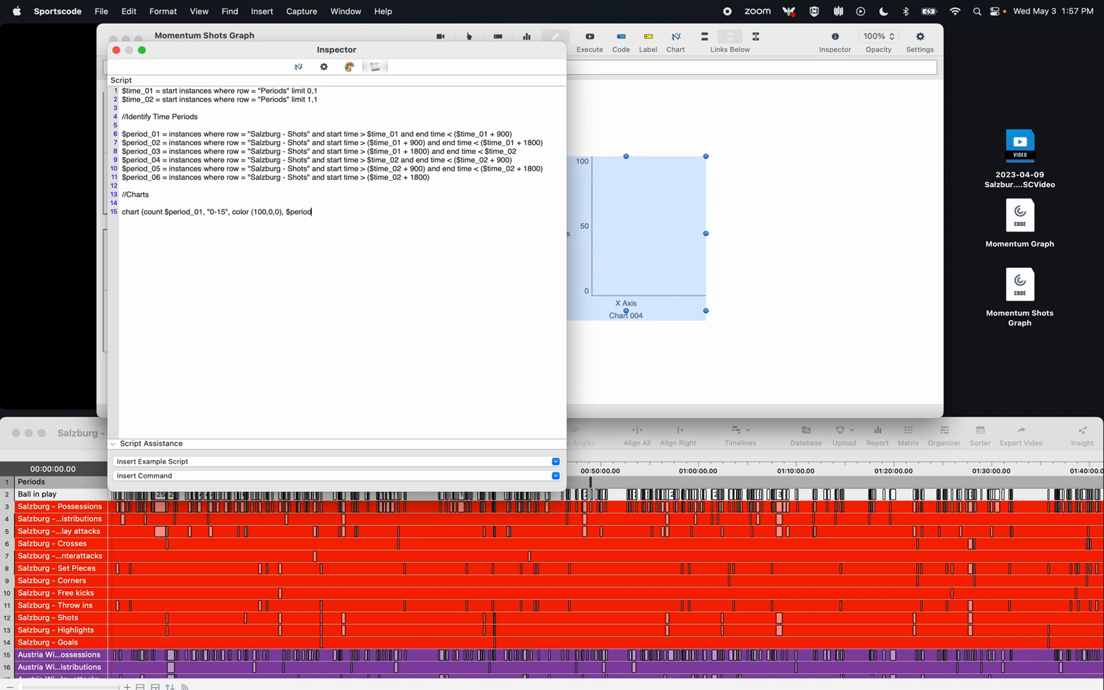
text(_01)
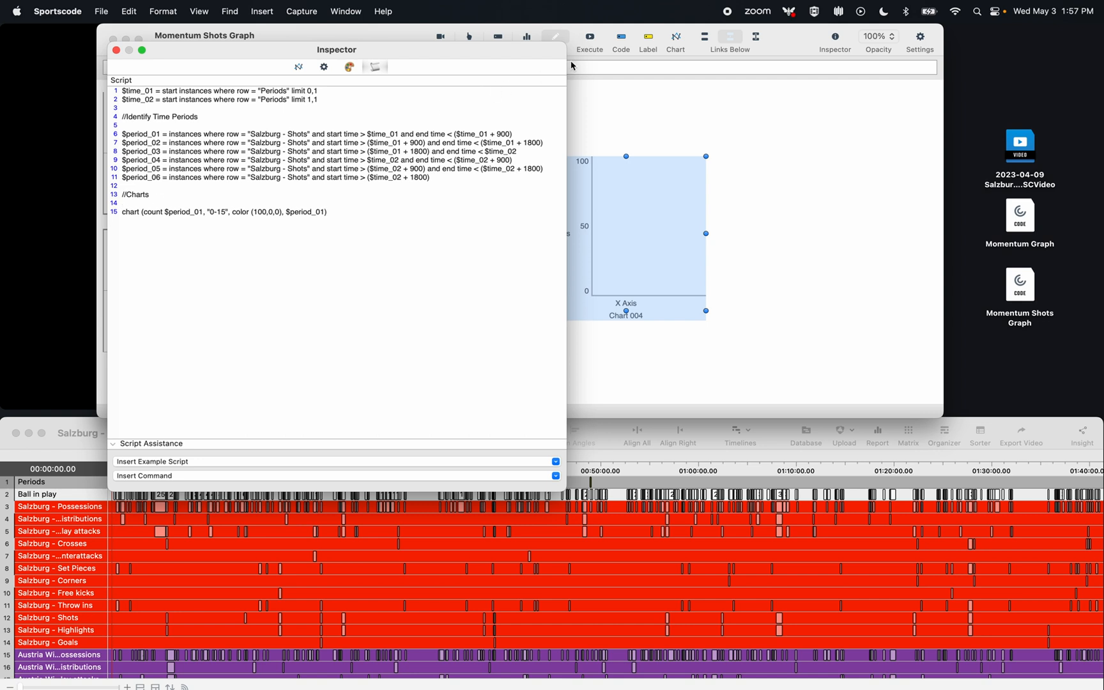
Preview the chart and duplicate the chart line for periods up to $period_06.
click(589, 37)
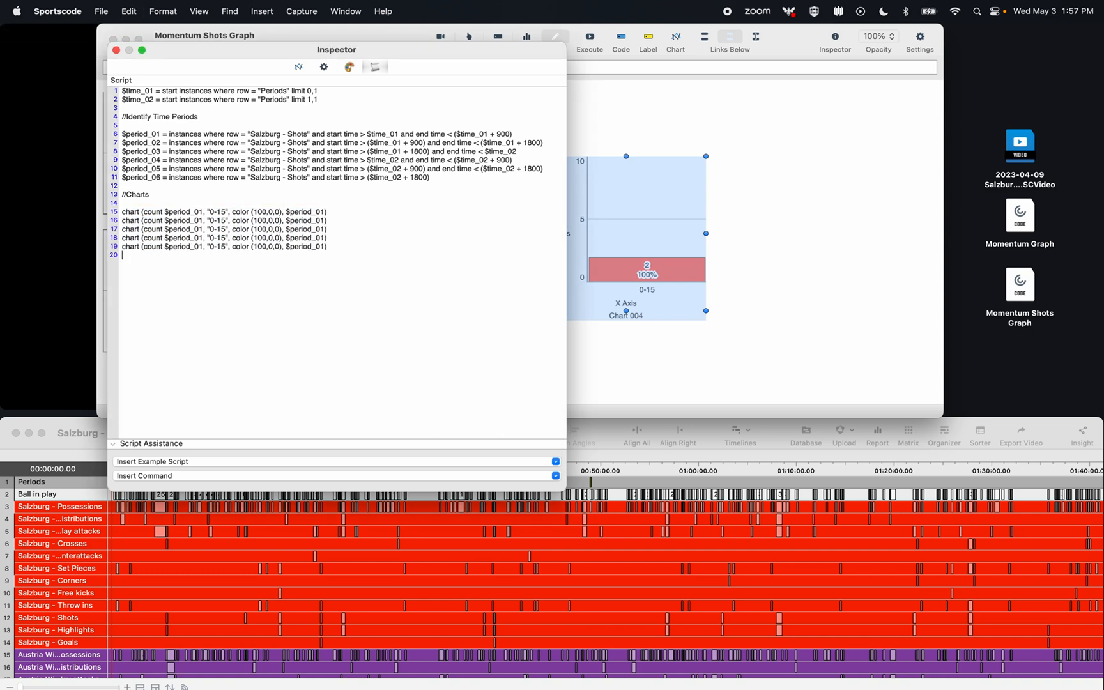
text(chart (count $period_01, "0-15", color (100,0,0), $period_01))
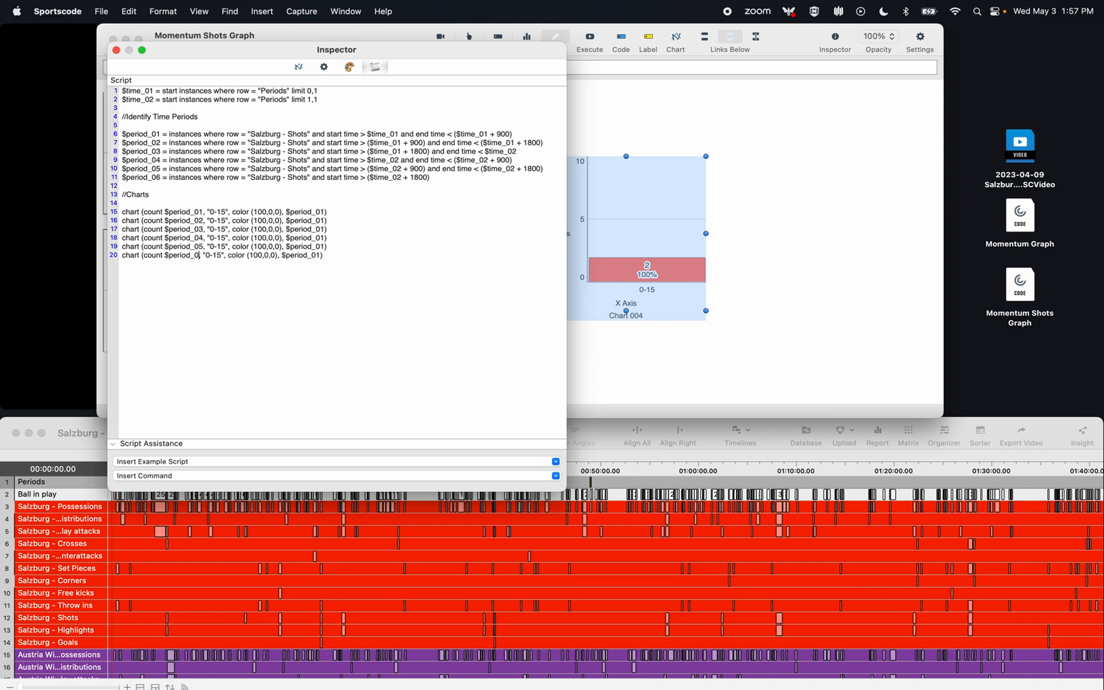
text(6)
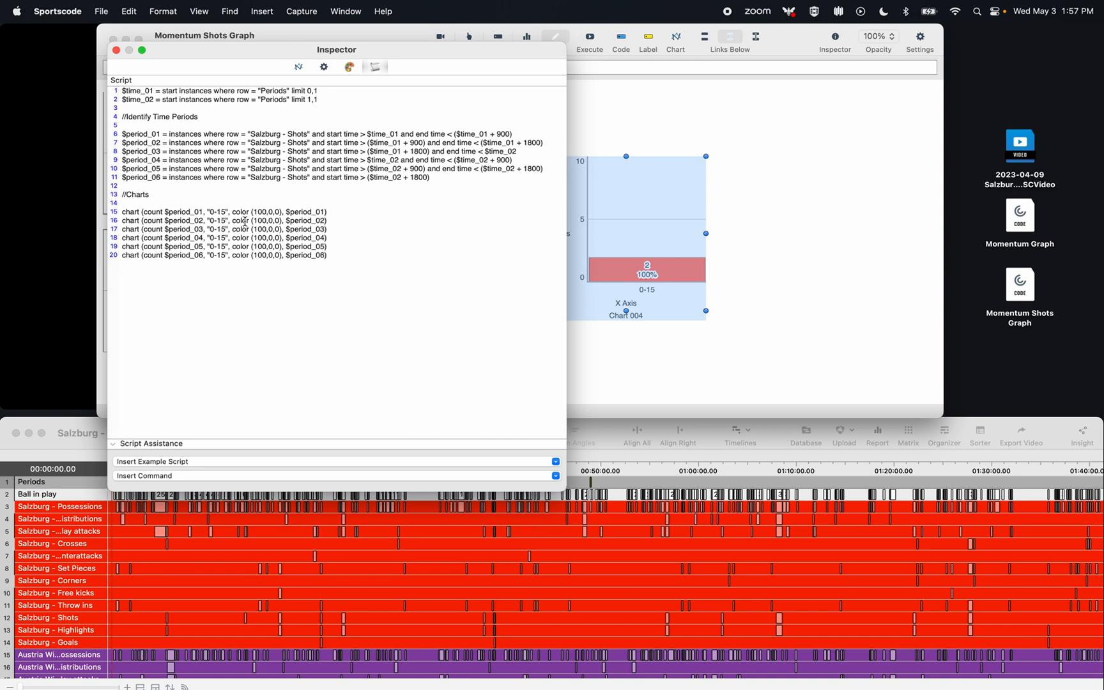
Relabel the period chart lines as 15-30, 30-Haltime and Haltime-60.
double_click(219, 219)
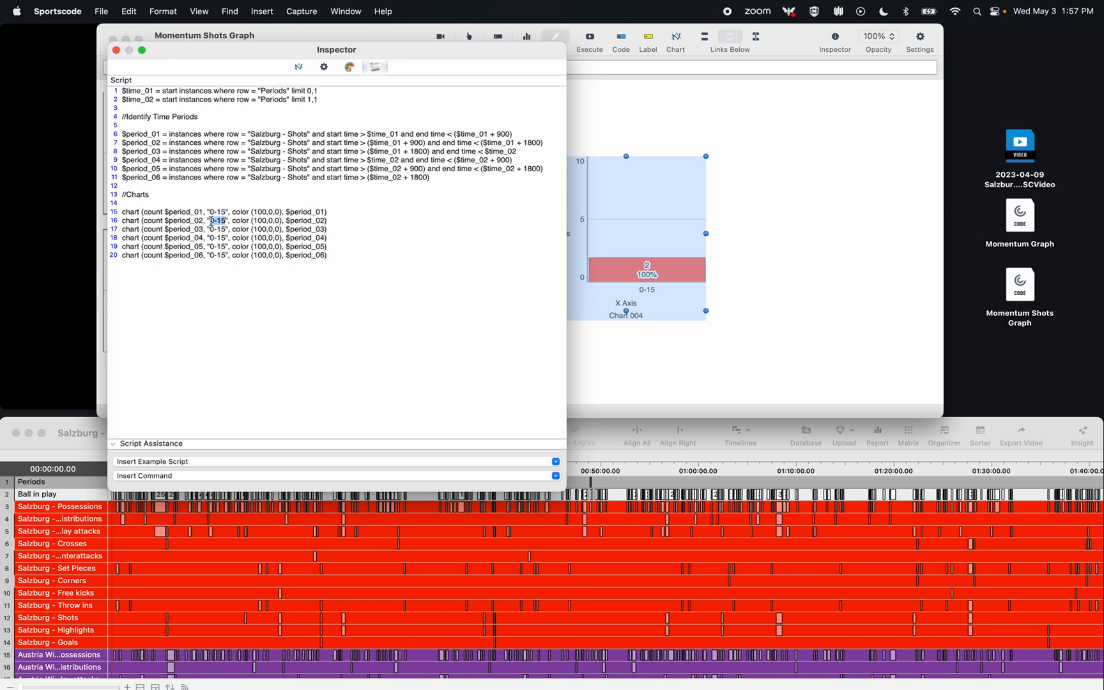
text(15-30)
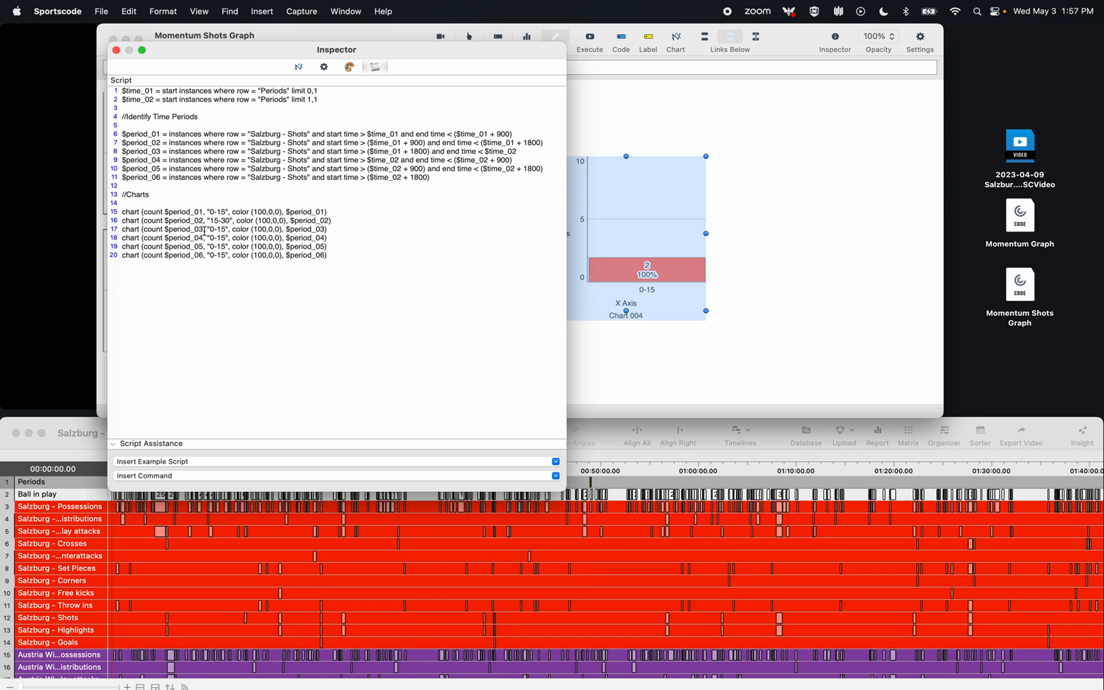
double_click(219, 229)
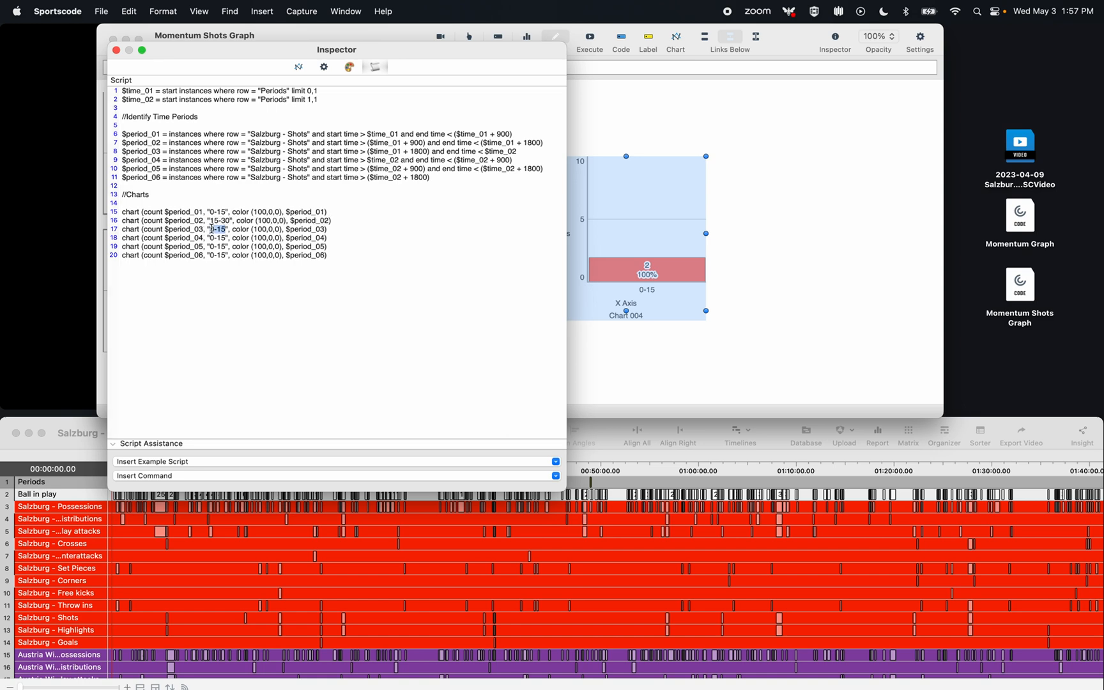
text(30-Haltime)
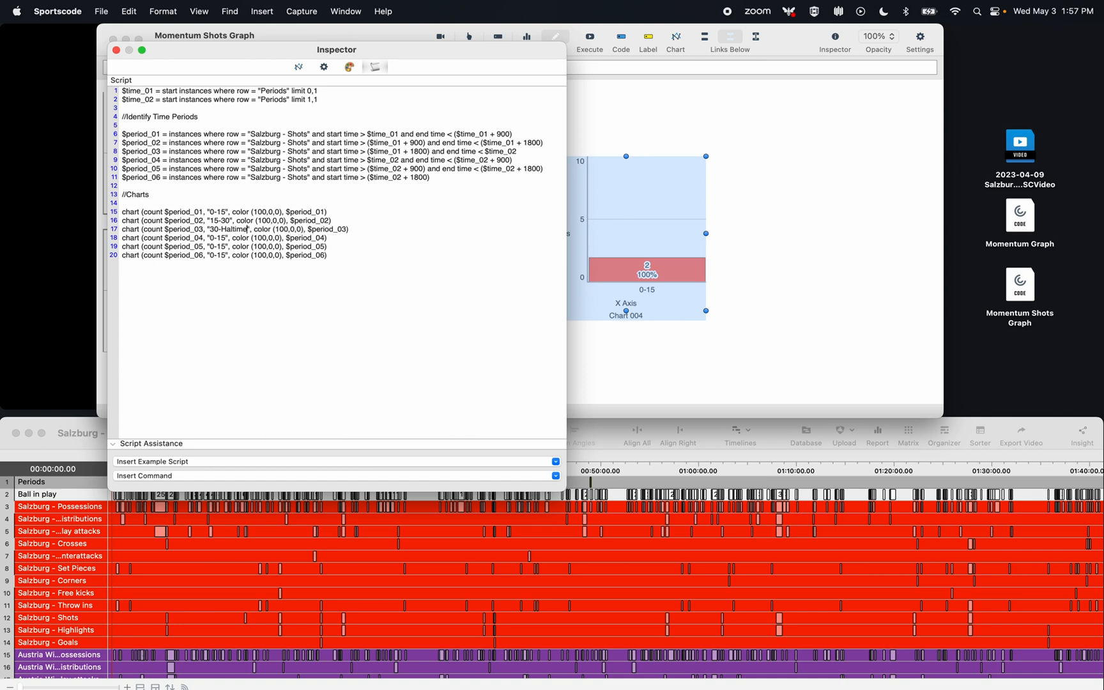
double_click(218, 238)
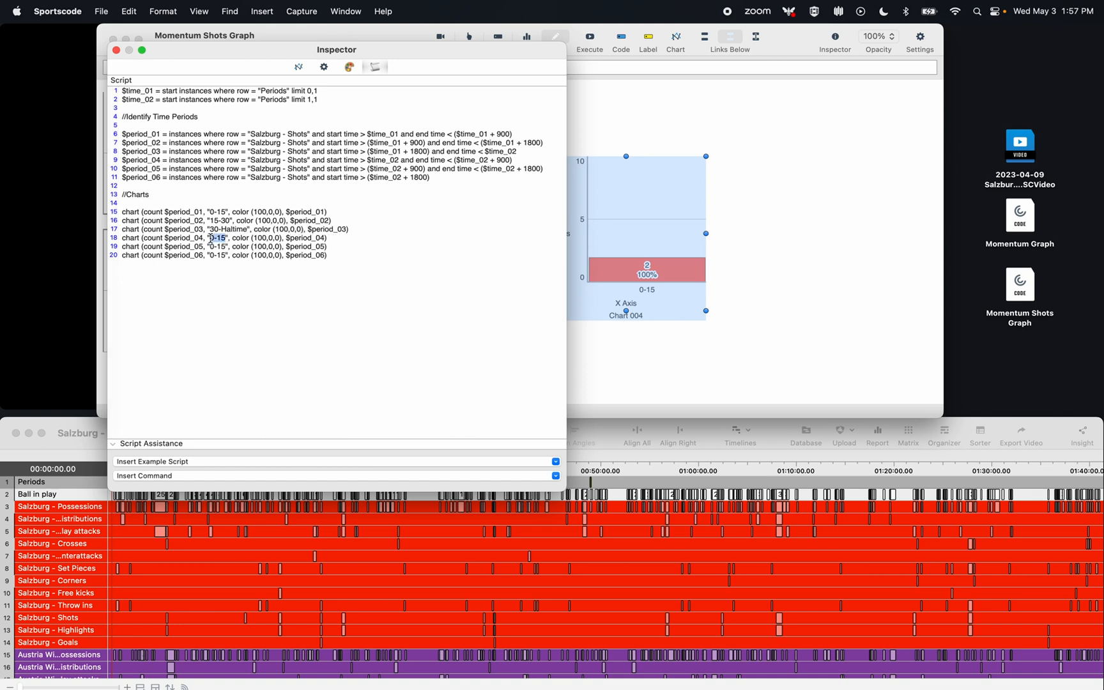
text(Haltime-6)
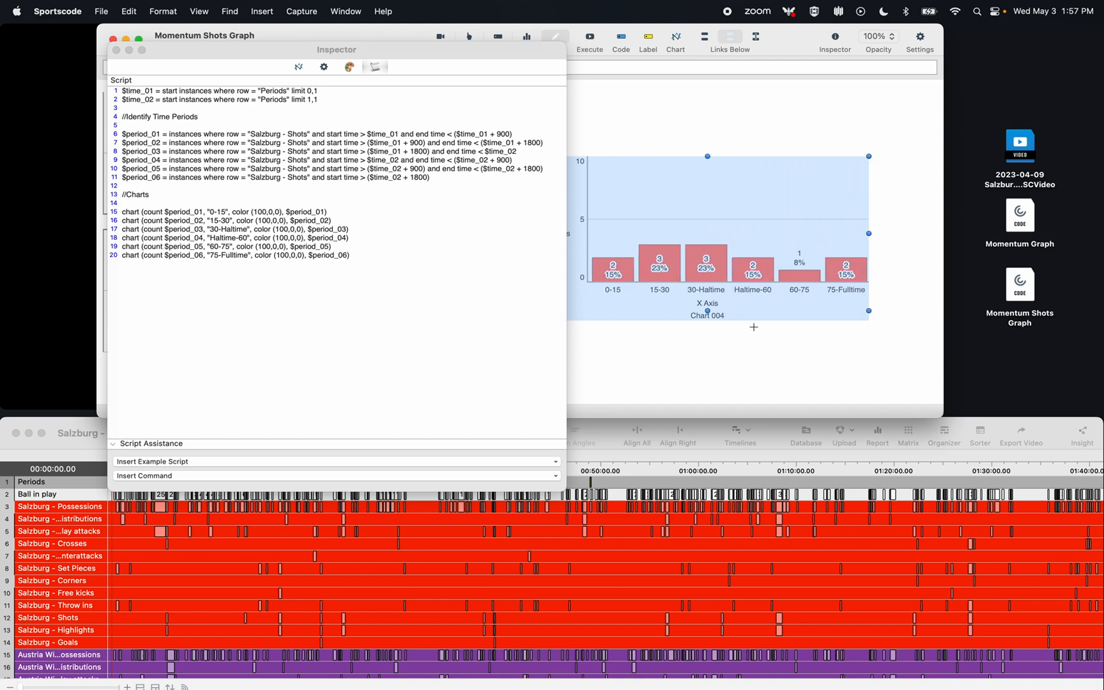
mouse_move(499, 253)
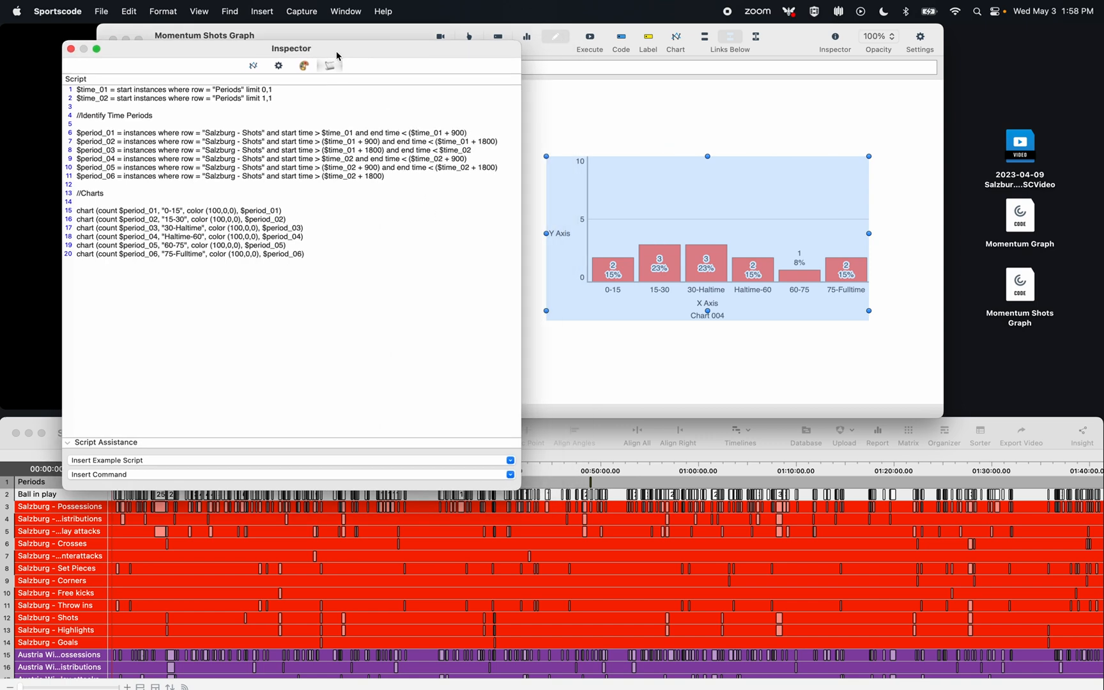
Set the chart's Value Data Format to Value only so bars show counts without percentages.
click(176, 65)
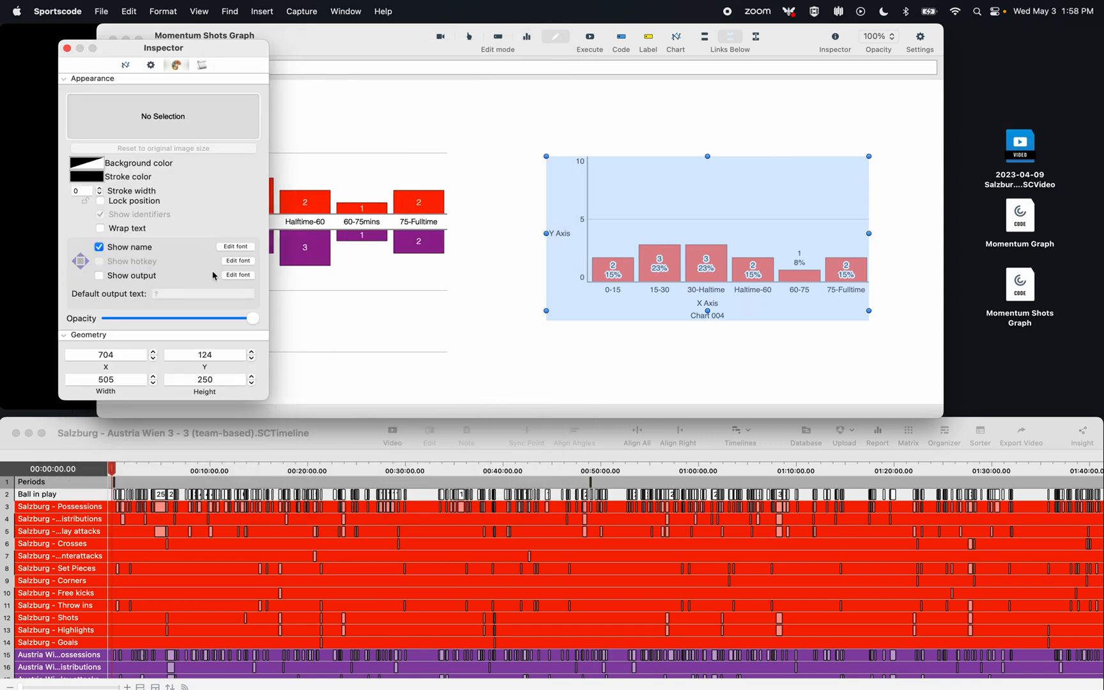
click(100, 246)
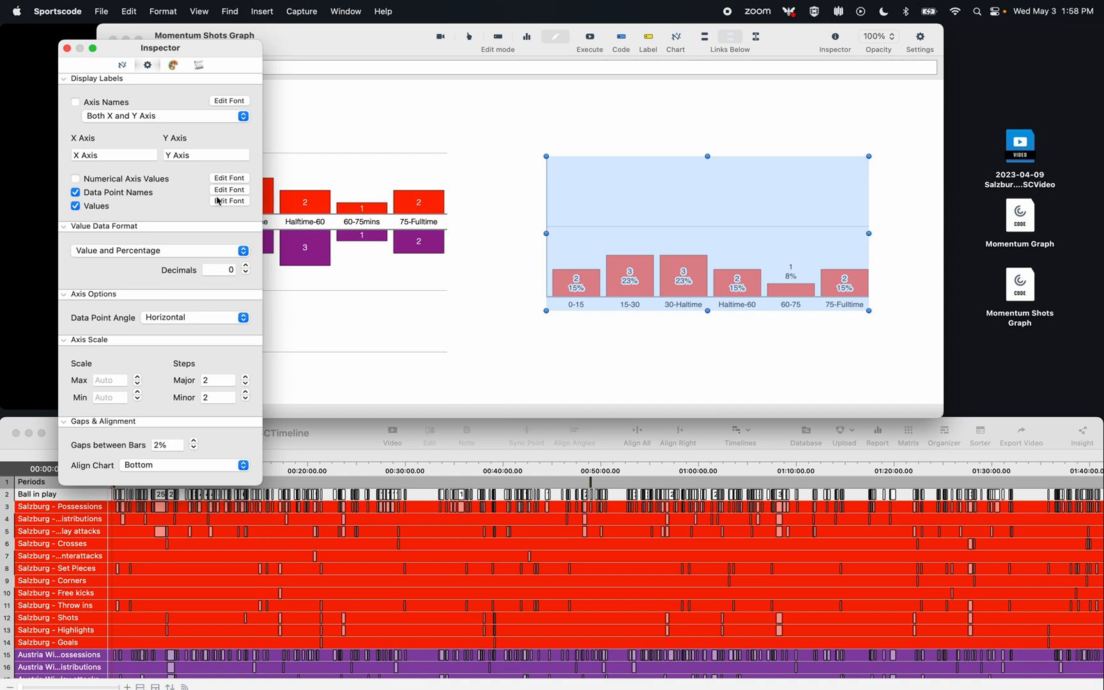
click(160, 250)
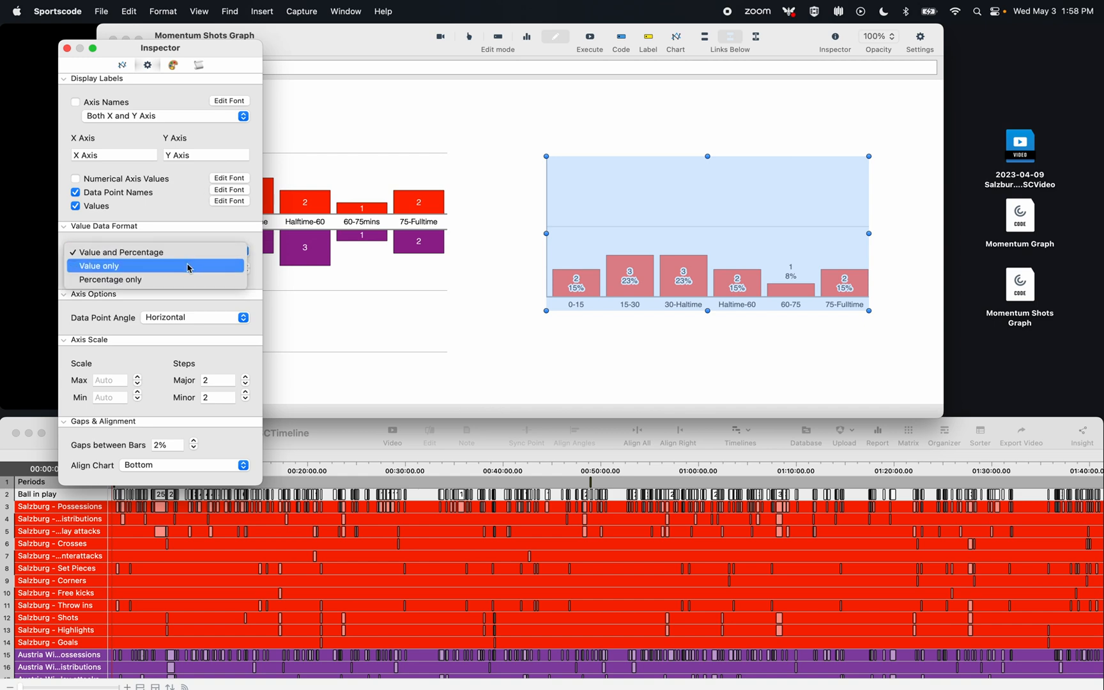
click(98, 266)
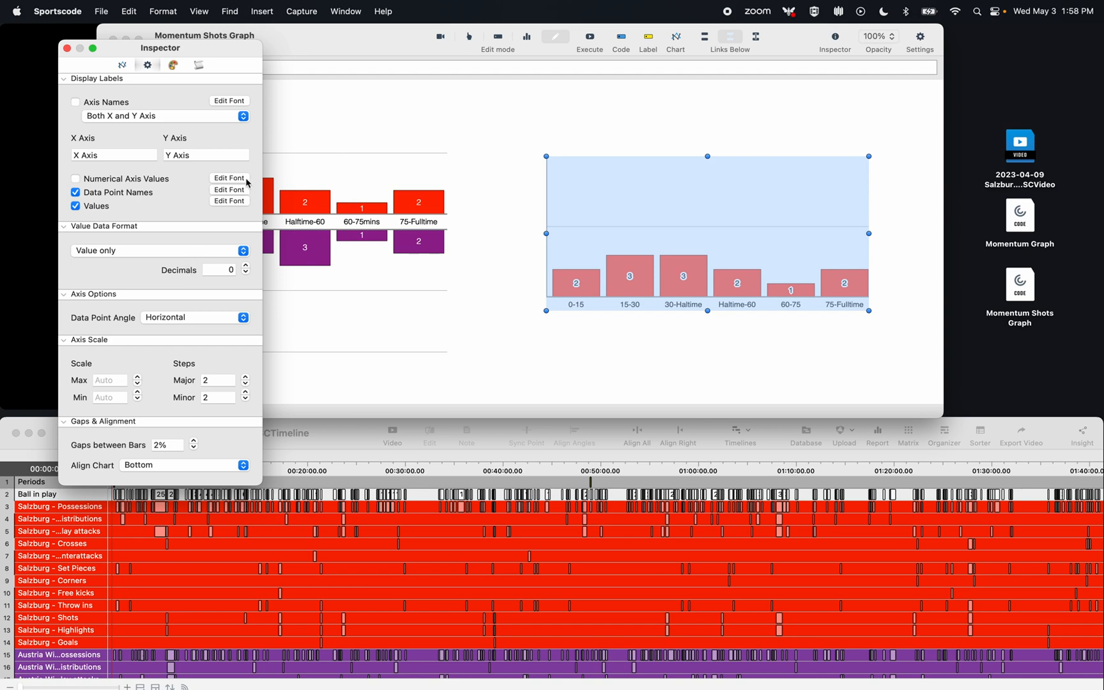
click(67, 47)
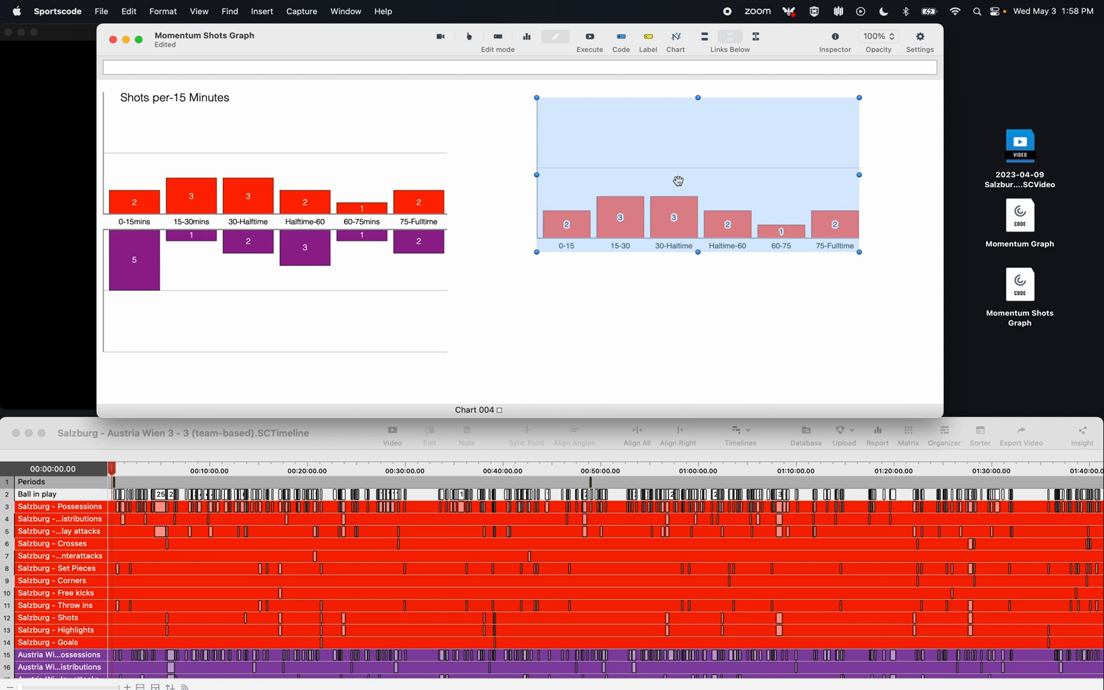
Deselect the chart and bring up the Find window from the menu bar.
click(736, 358)
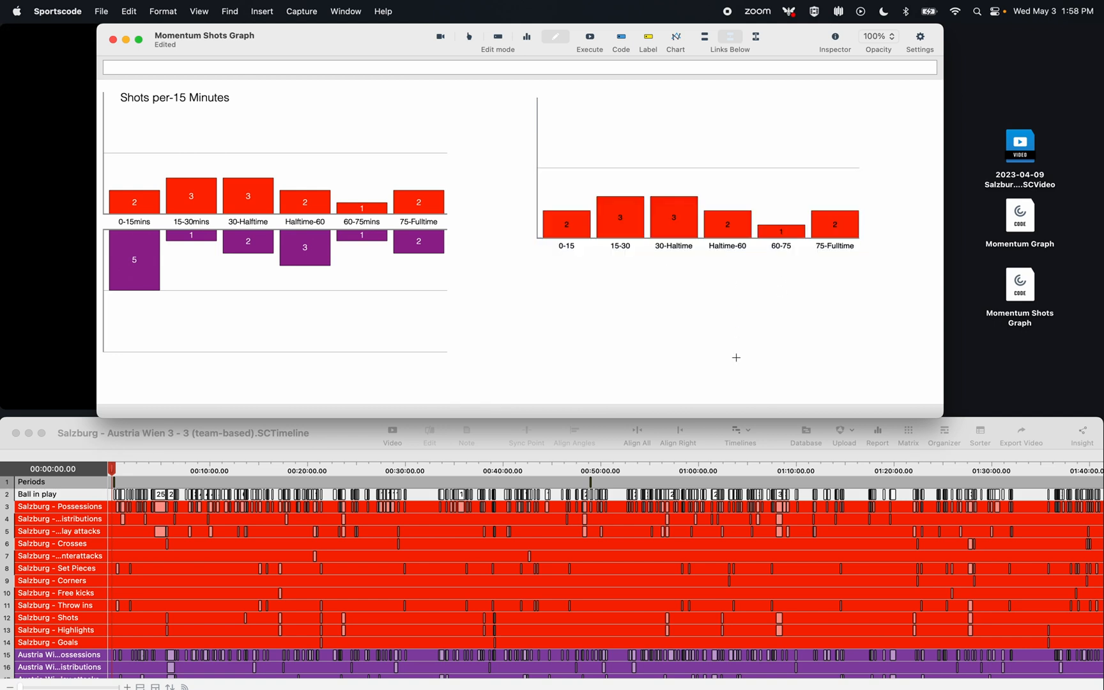
mouse_move(530, 290)
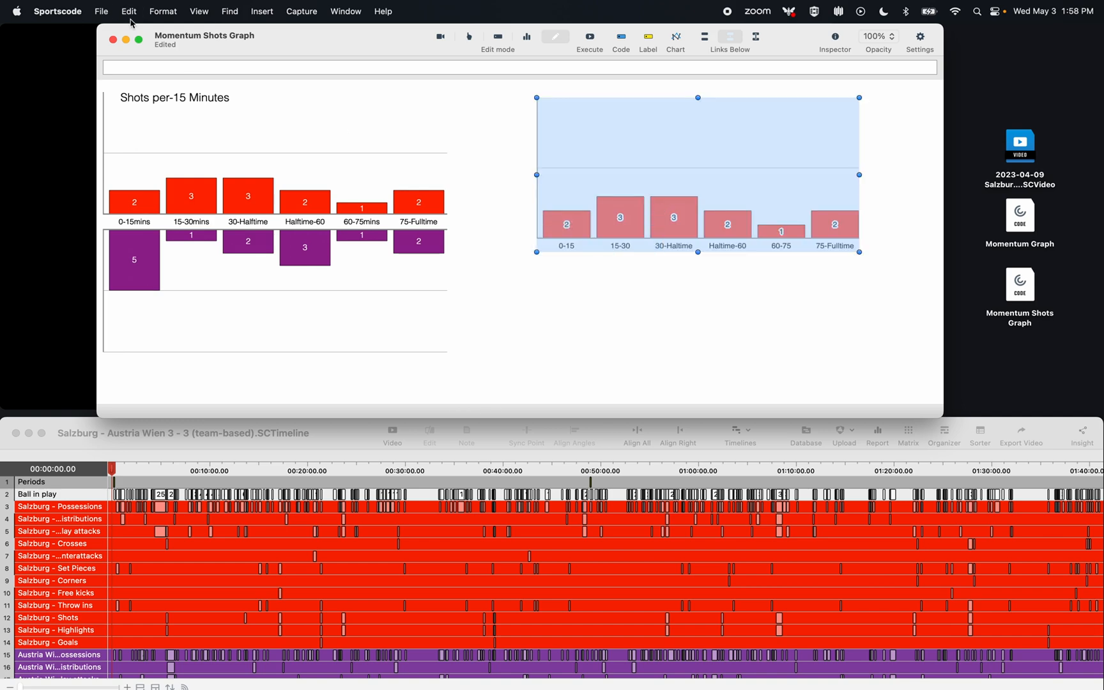
click(101, 12)
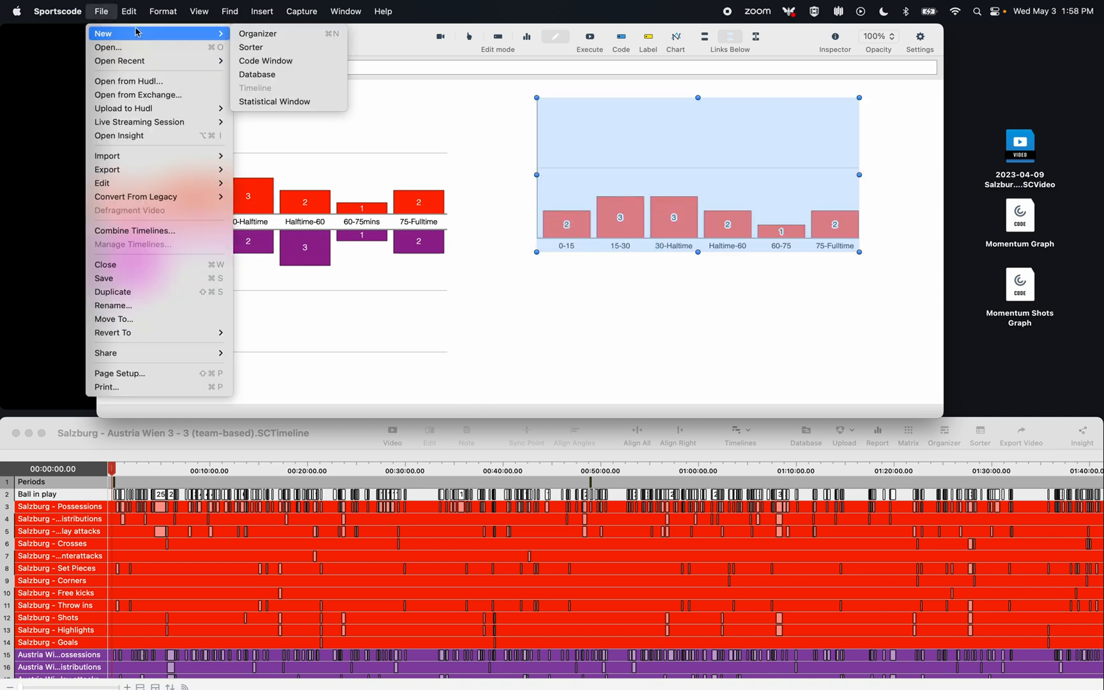
click(266, 60)
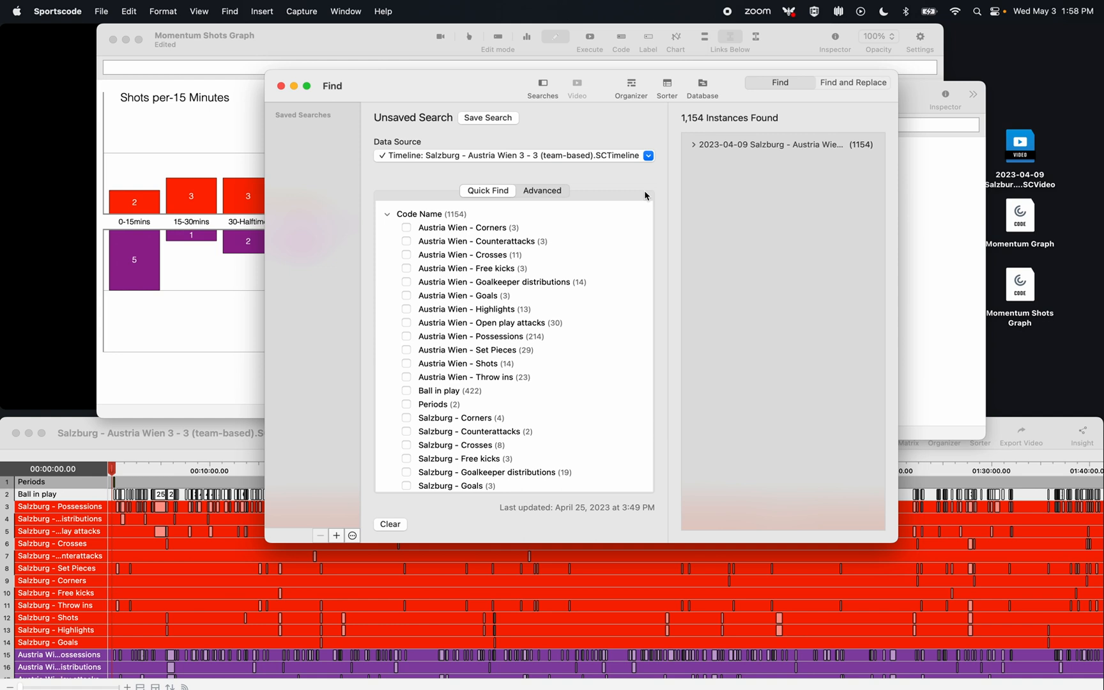
Replace 100,0,0 with 50,0,50 and Salzburg with Austria Wien for a purple second chart.
click(853, 82)
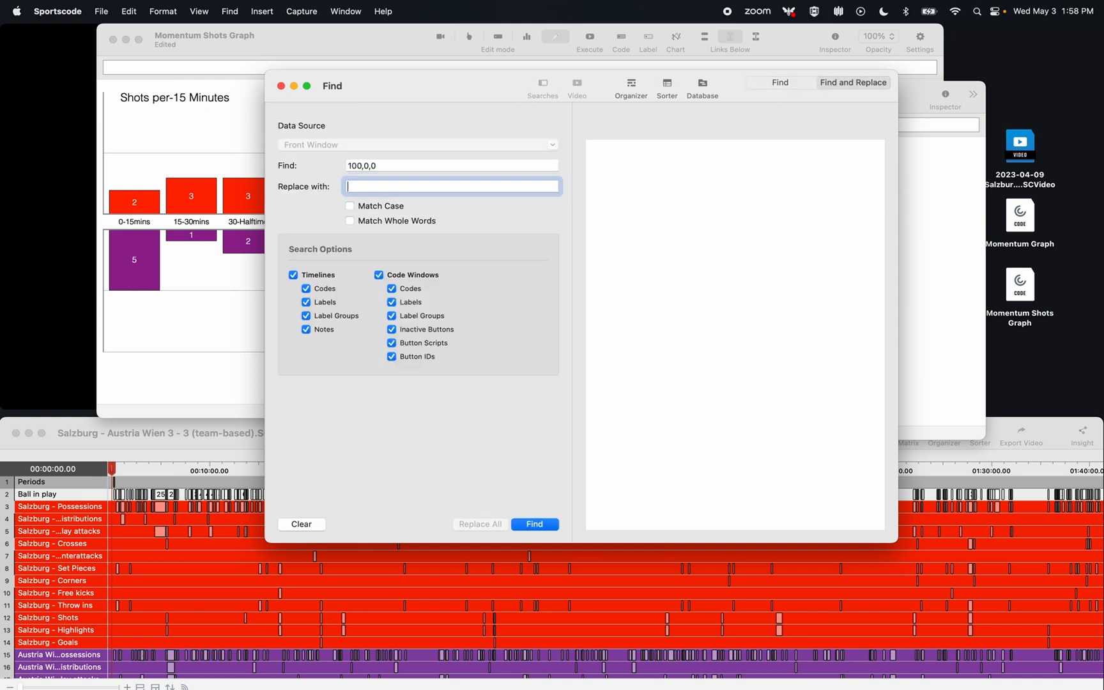
text(50)
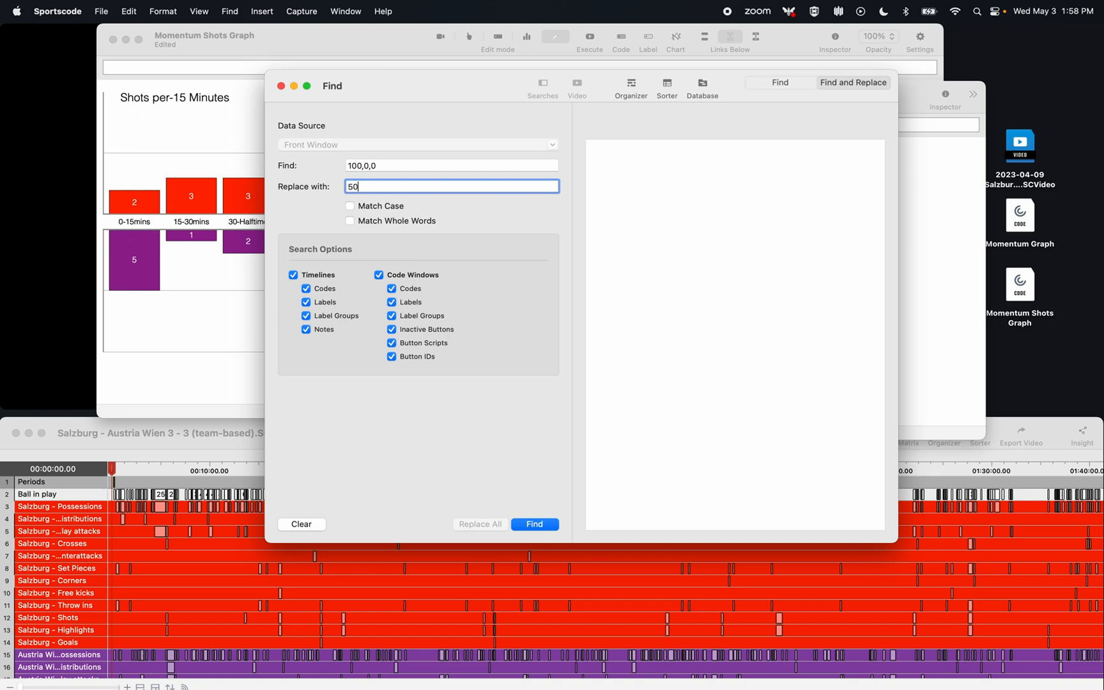
text(,0,50)
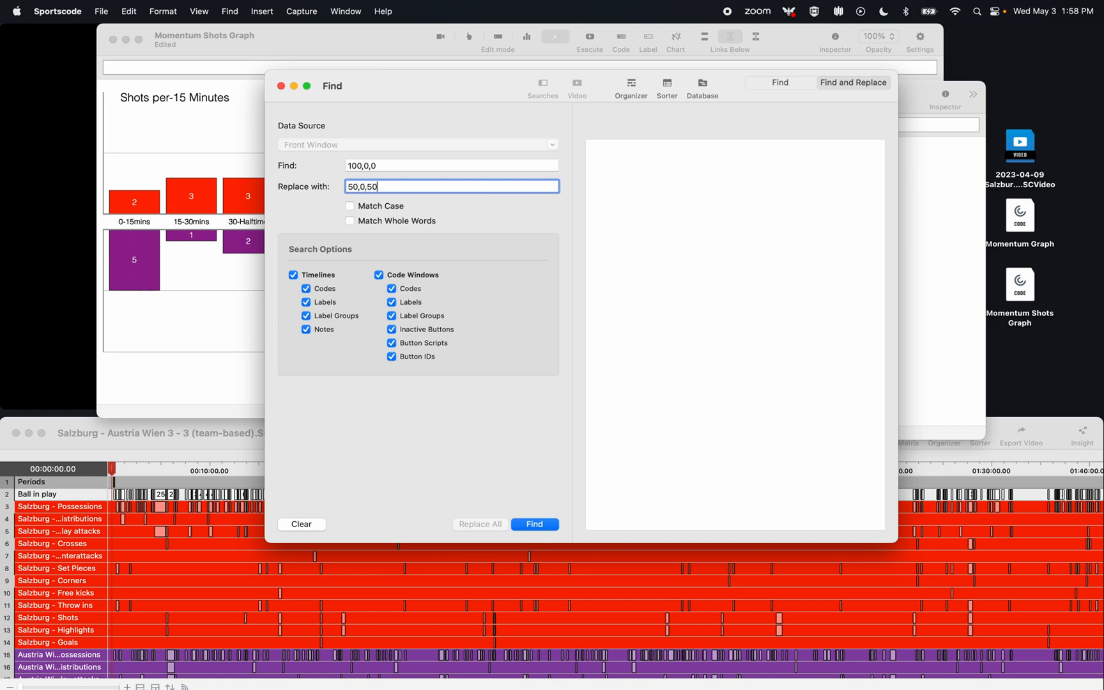
click(534, 524)
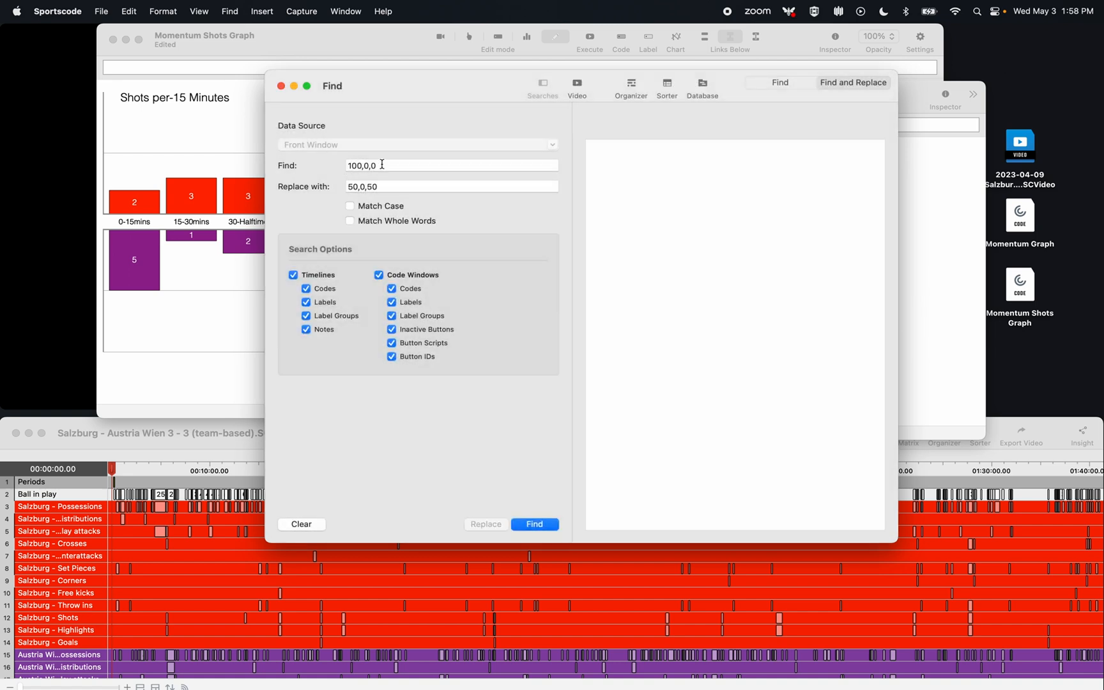
text(Salzburg)
text(Austria Wien)
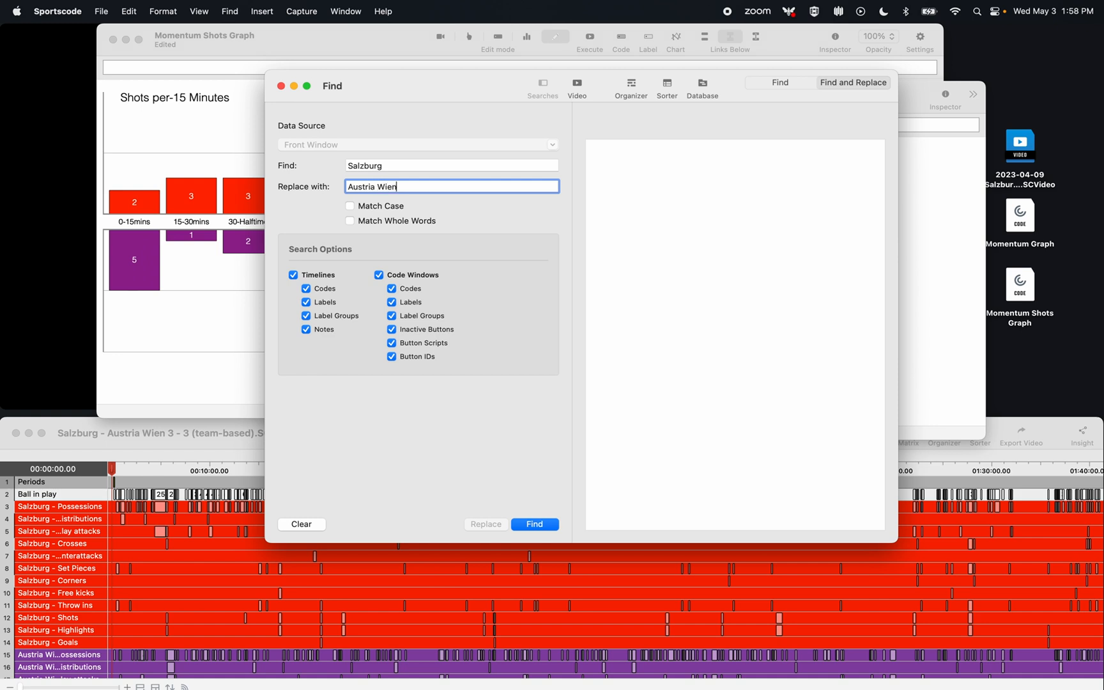
click(534, 524)
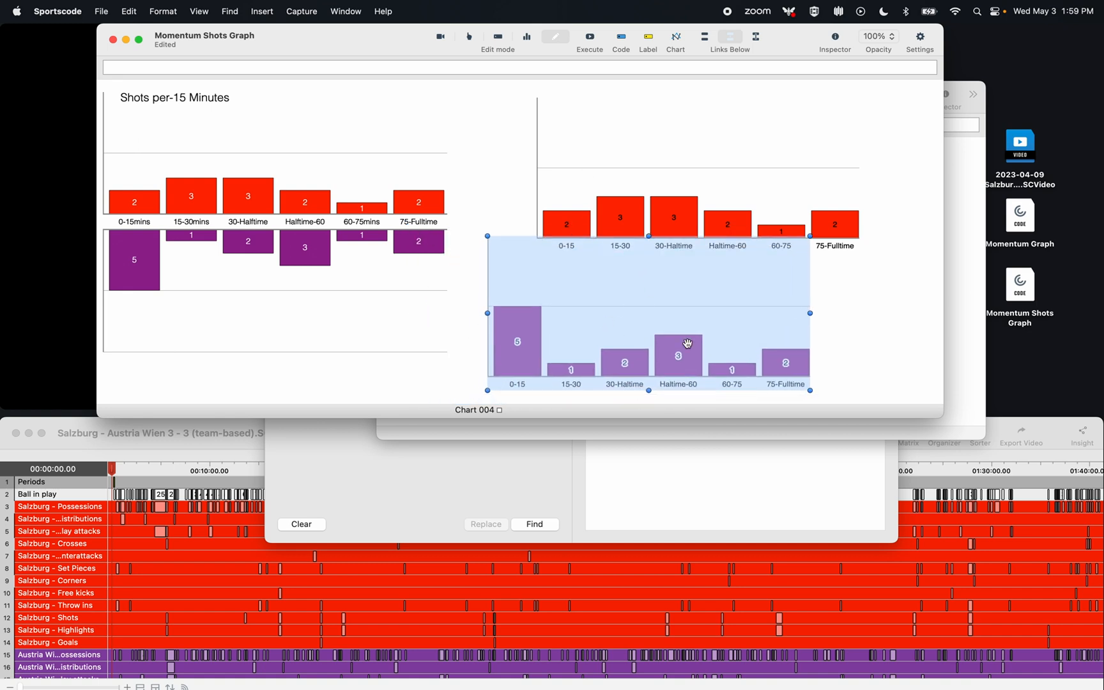
Set the purple Austria Wien chart's Align Chart to Top via its Inspector.
click(834, 37)
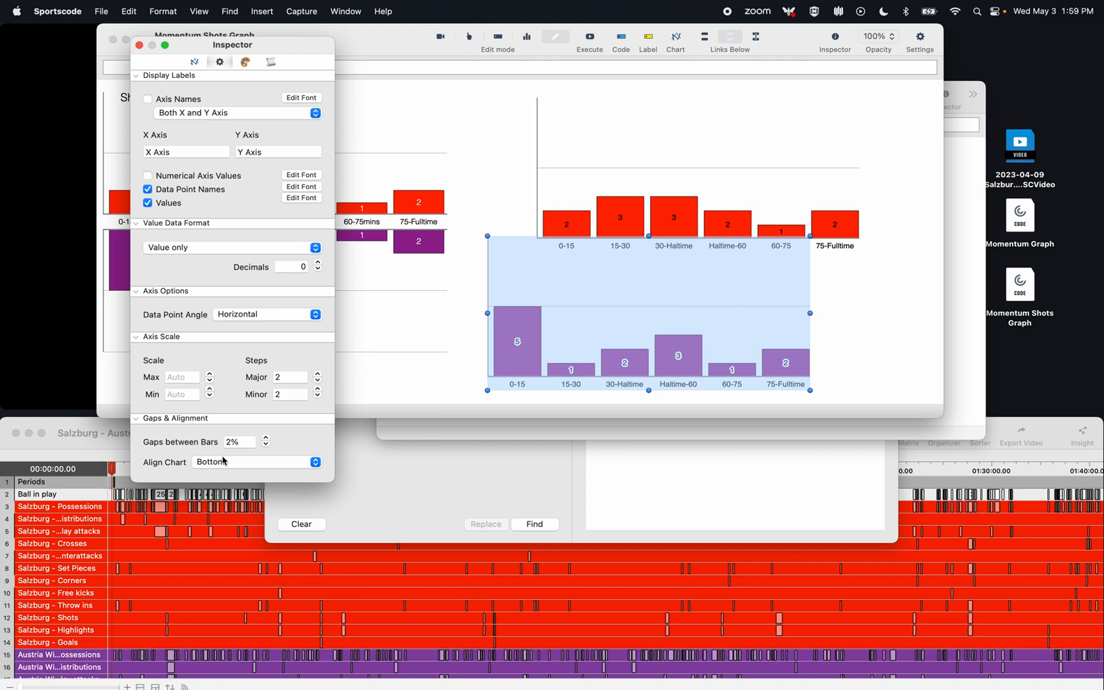
click(253, 462)
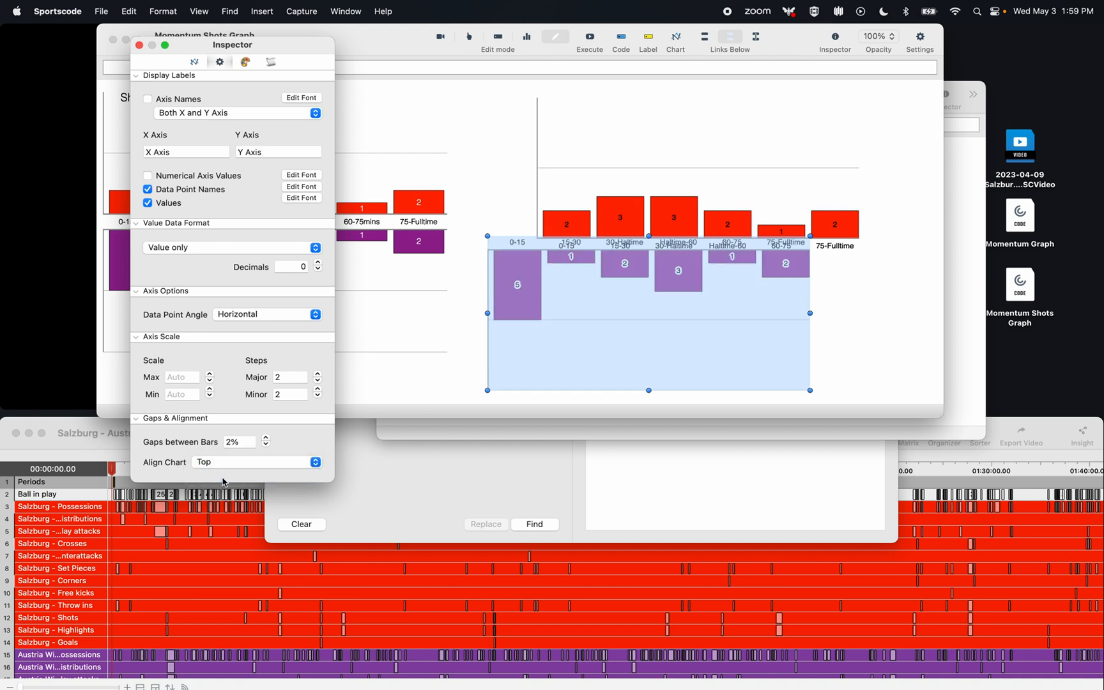
click(141, 45)
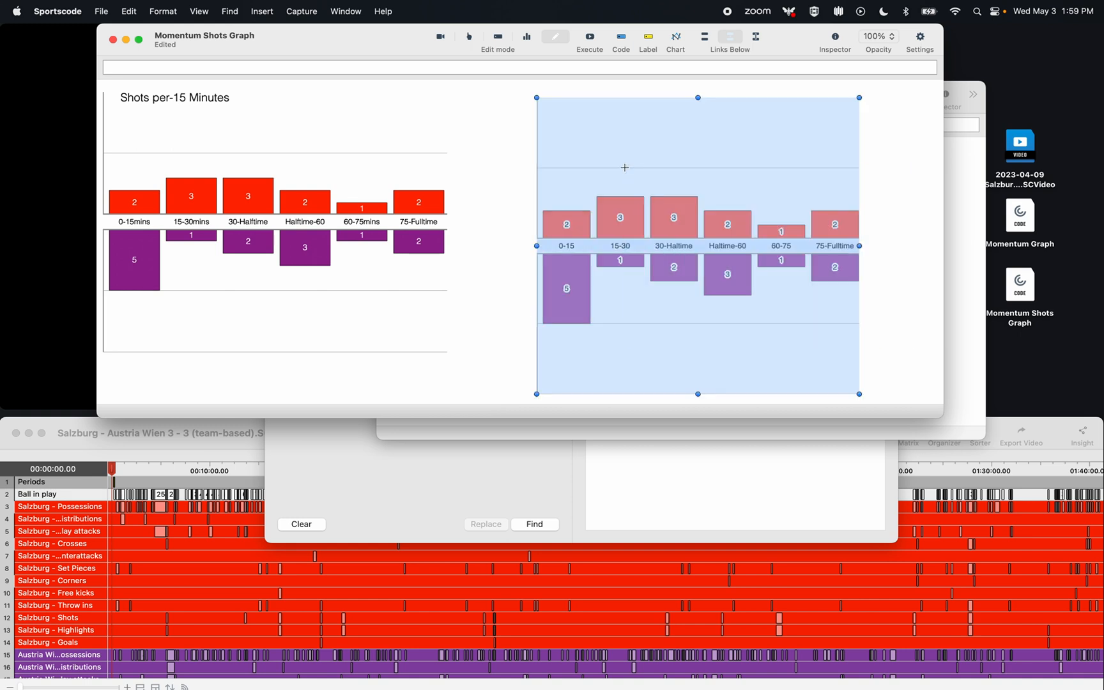
Confirm the purple bars sit under the red Salzburg bars and switch to Report mode.
click(670, 335)
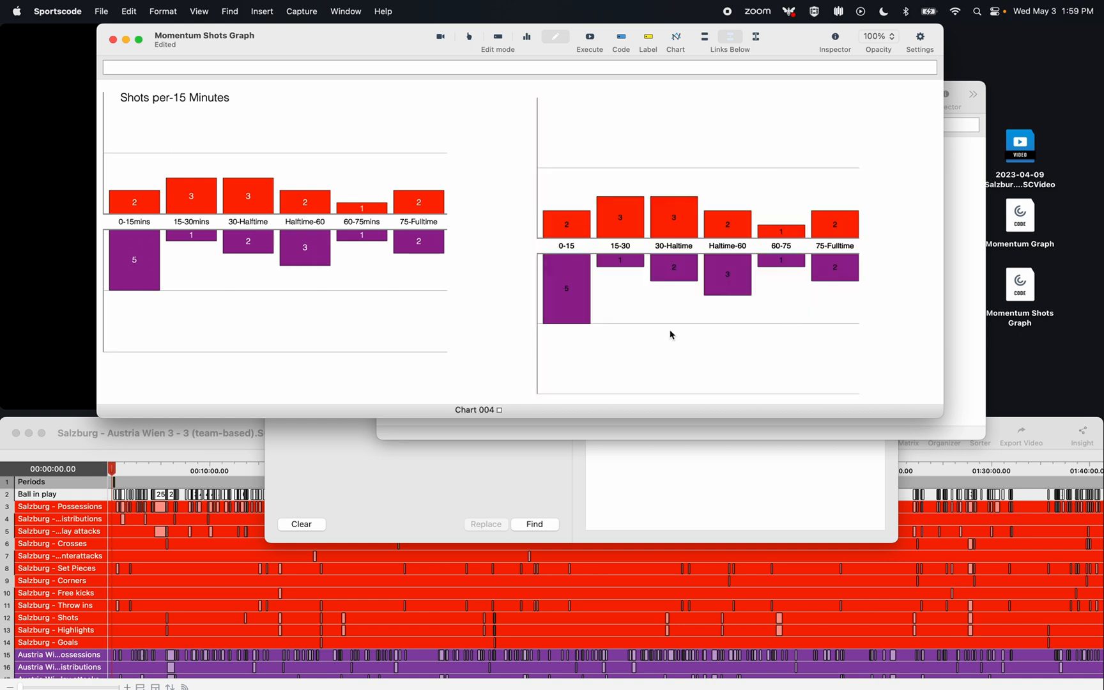
click(526, 36)
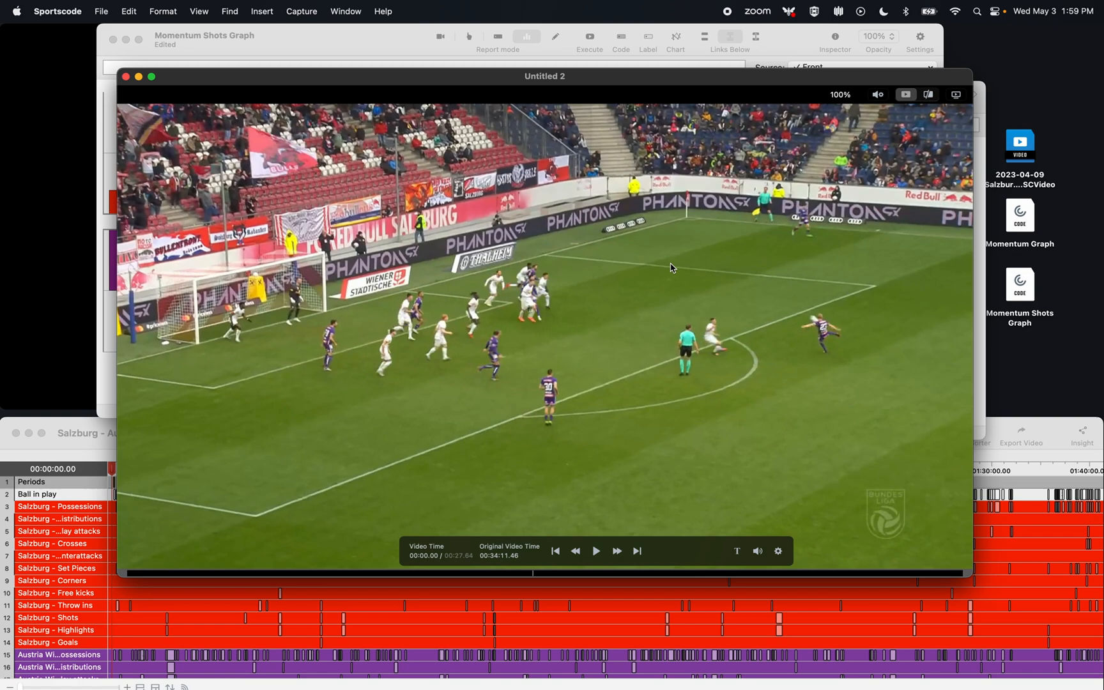
mouse_move(127, 78)
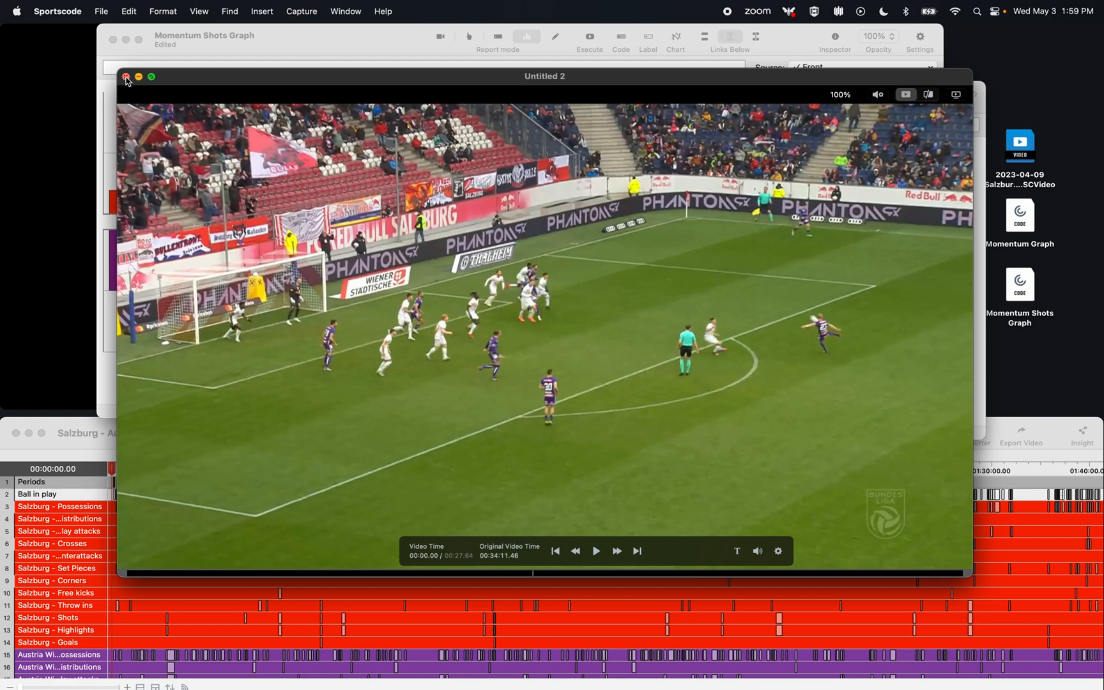
click(125, 76)
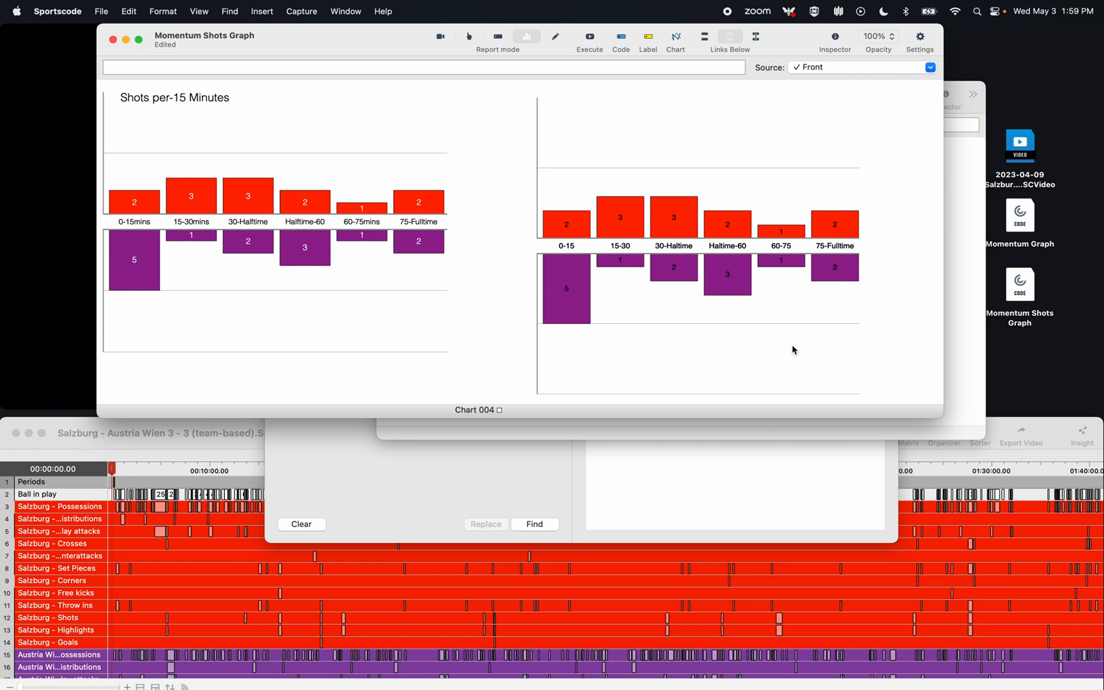
mouse_move(664, 260)
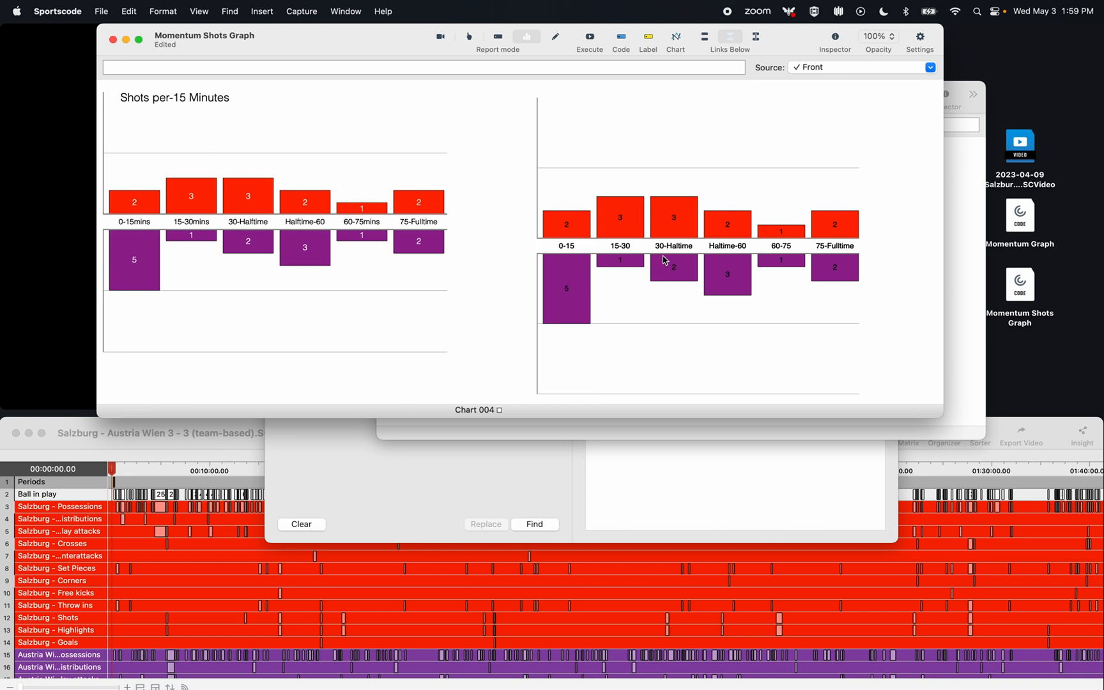
mouse_move(878, 294)
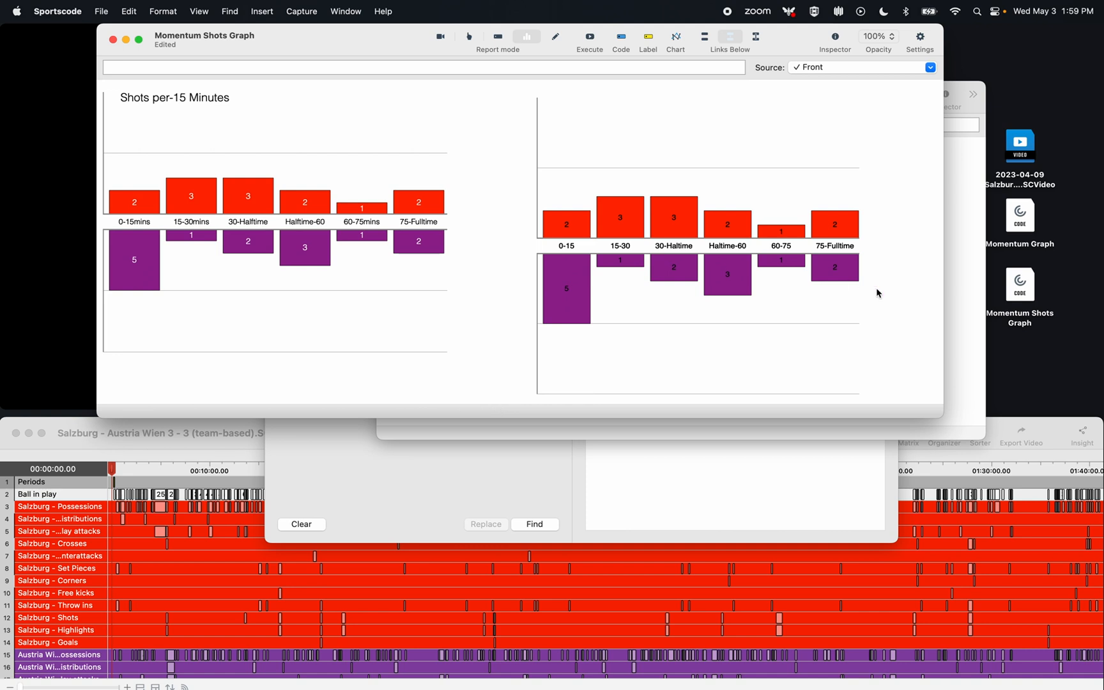